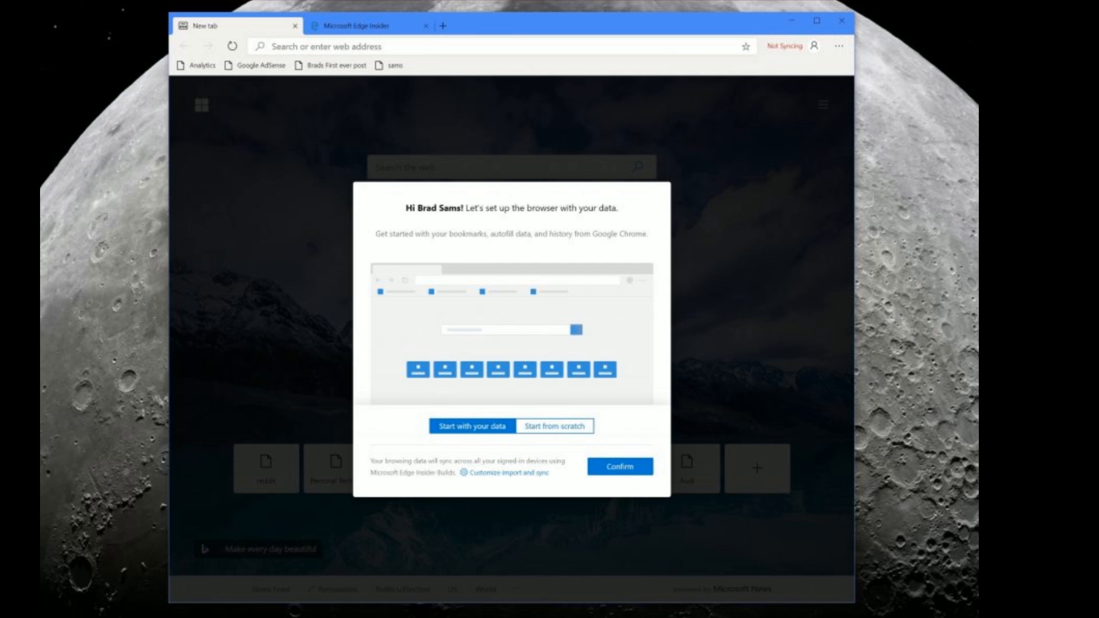
- Confirm the imported-data setup and finish with the Informational new tab look
click(619, 466)
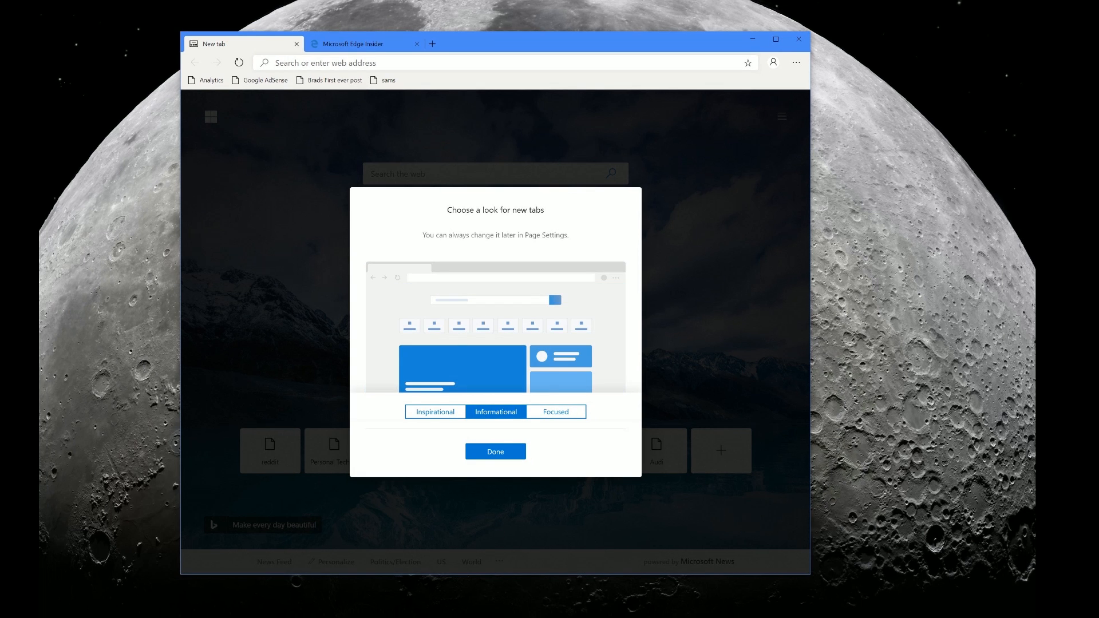
click(494, 451)
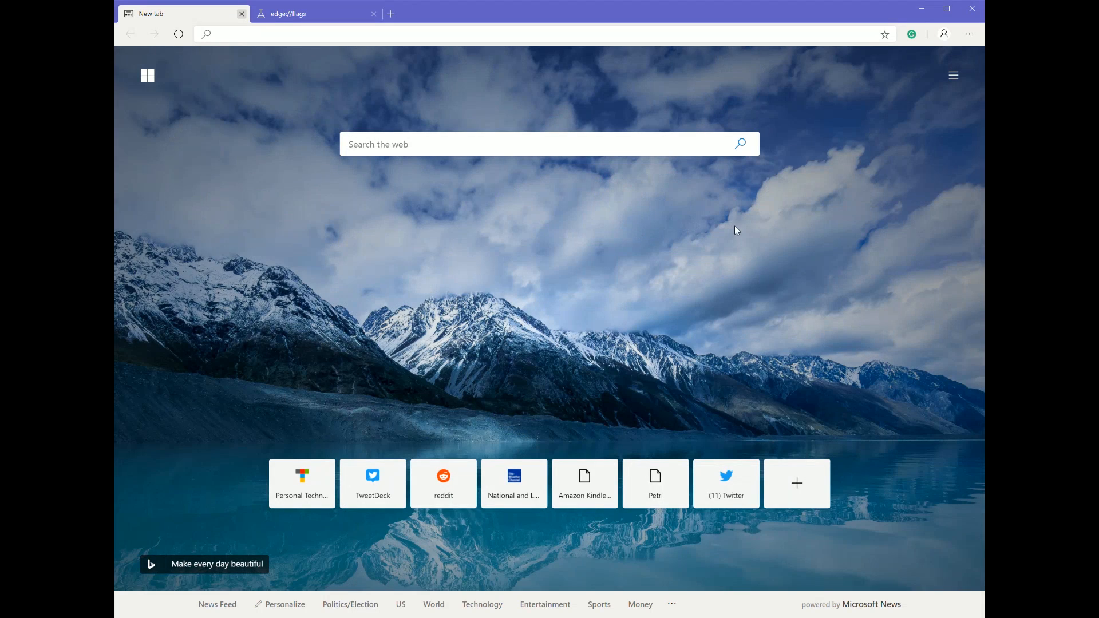
mouse_move(867, 213)
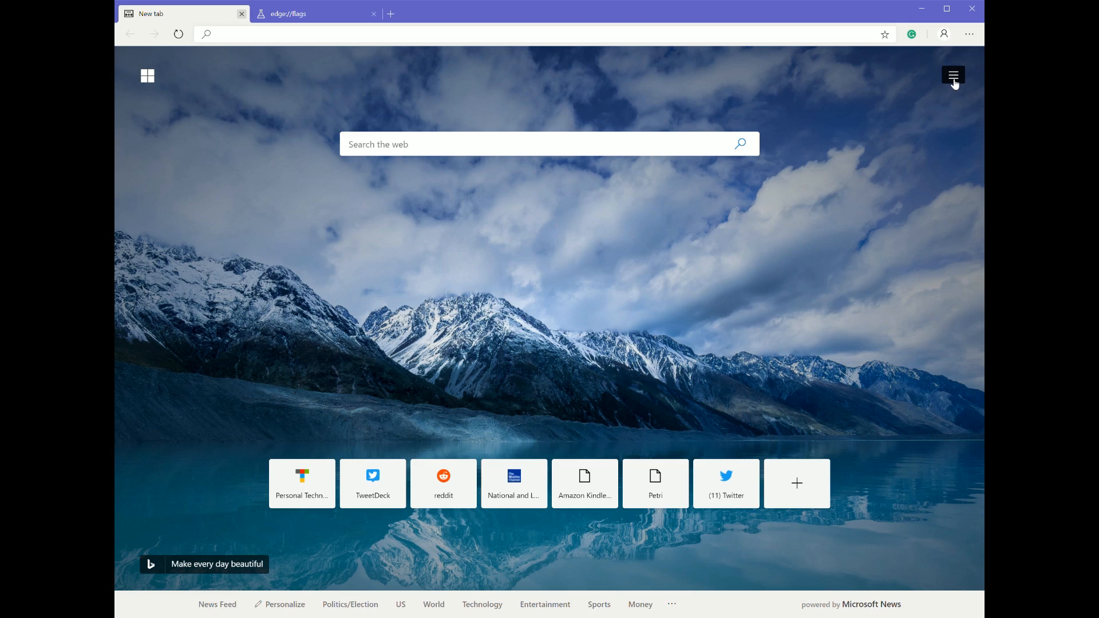
- Cycle the new tab through Inspirational, Informational and Custom layouts, leaving the news feed showing
click(952, 75)
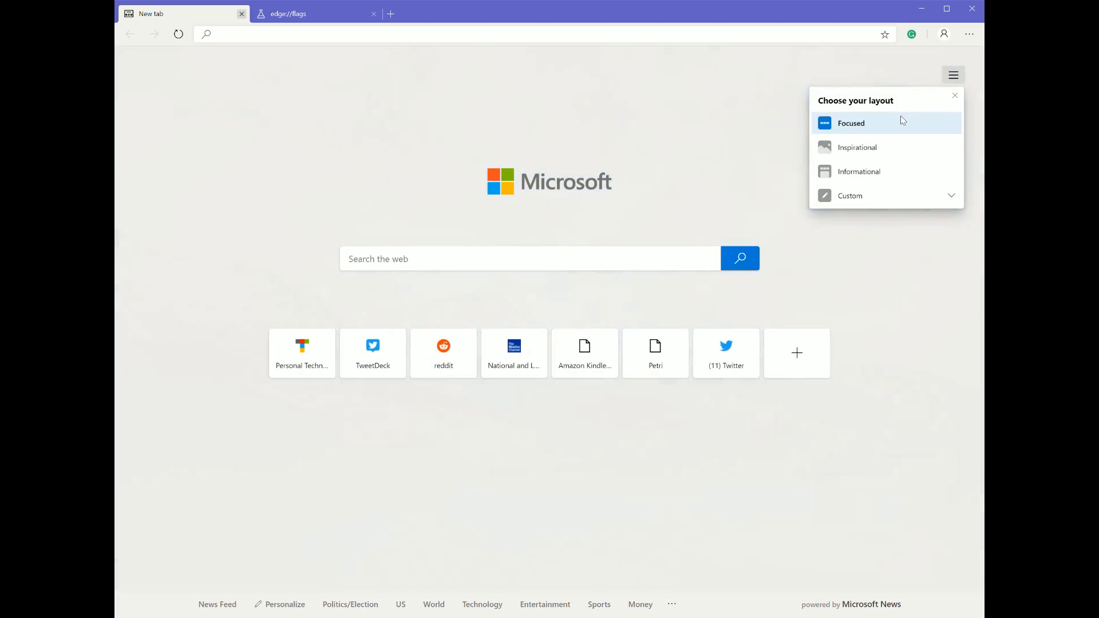
click(858, 148)
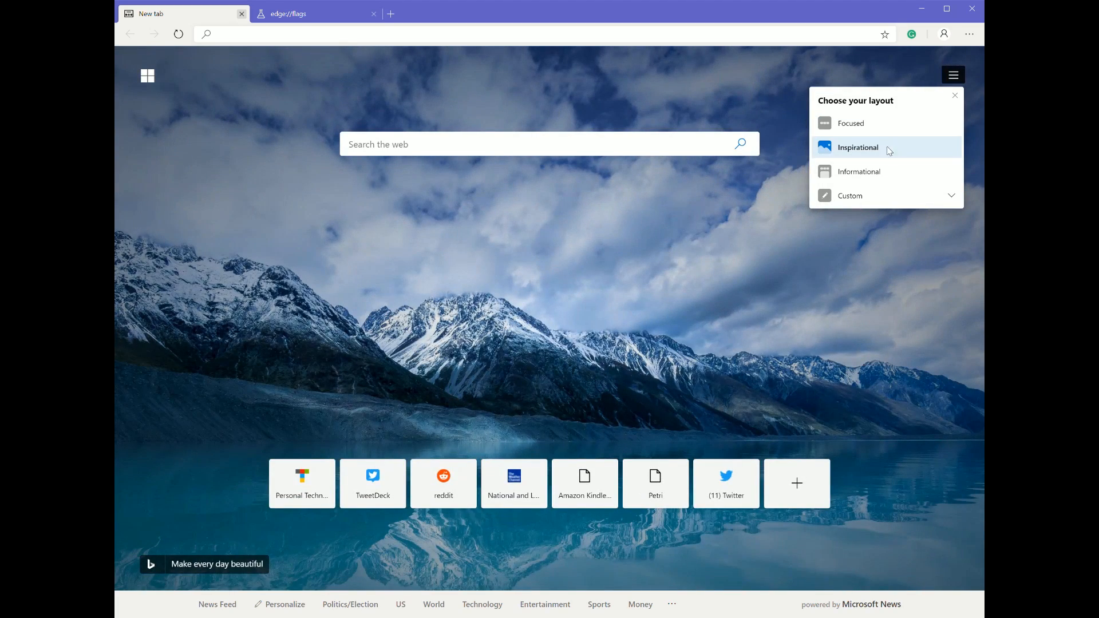
click(860, 171)
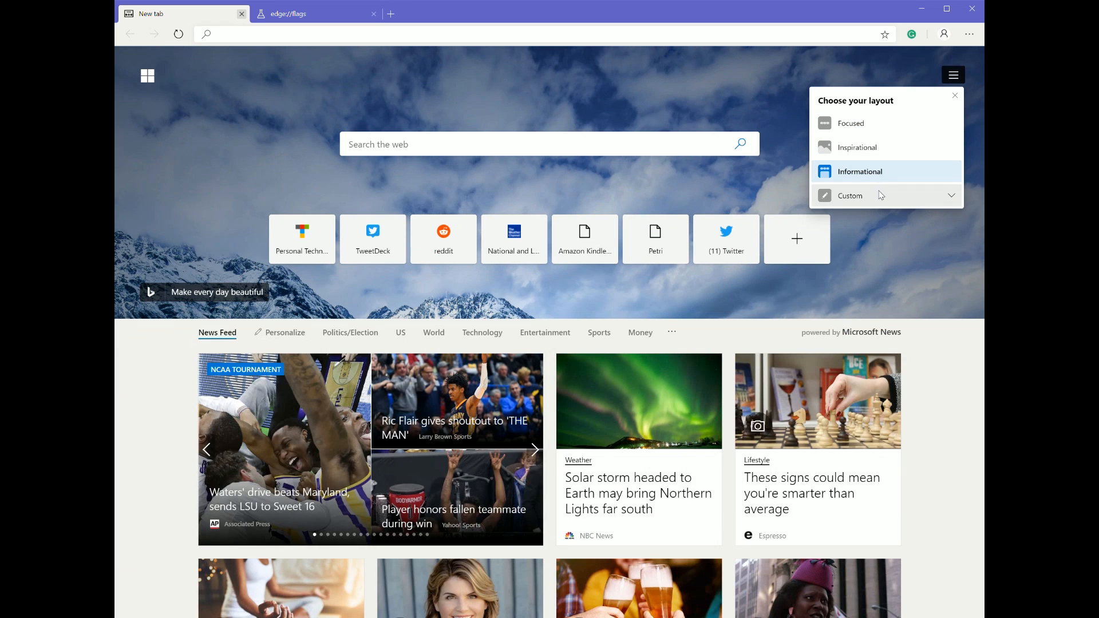
click(850, 196)
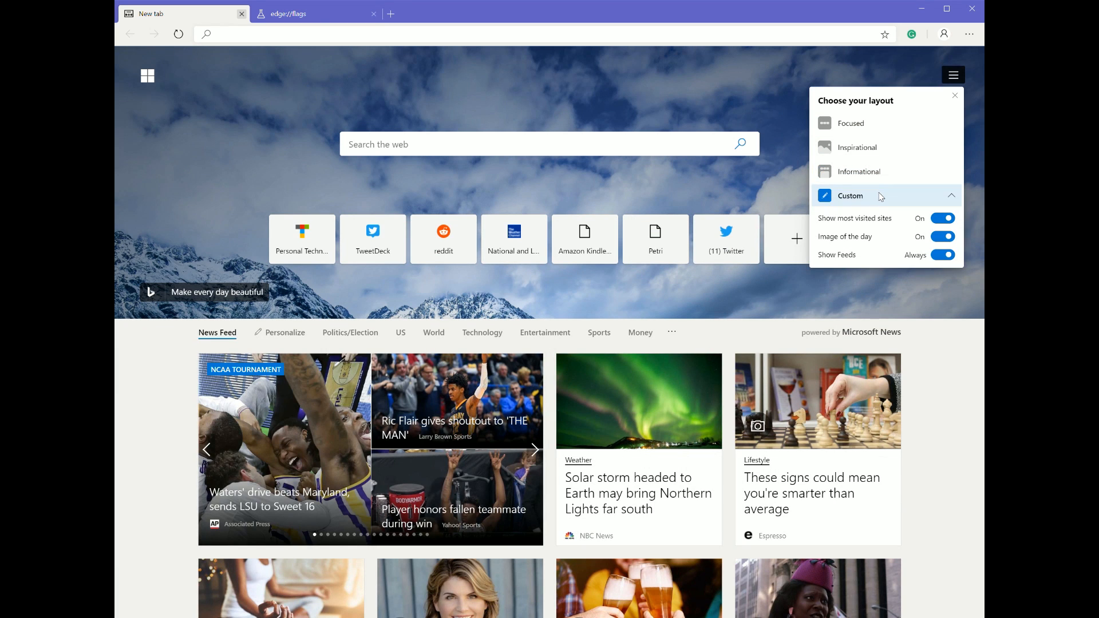
click(952, 76)
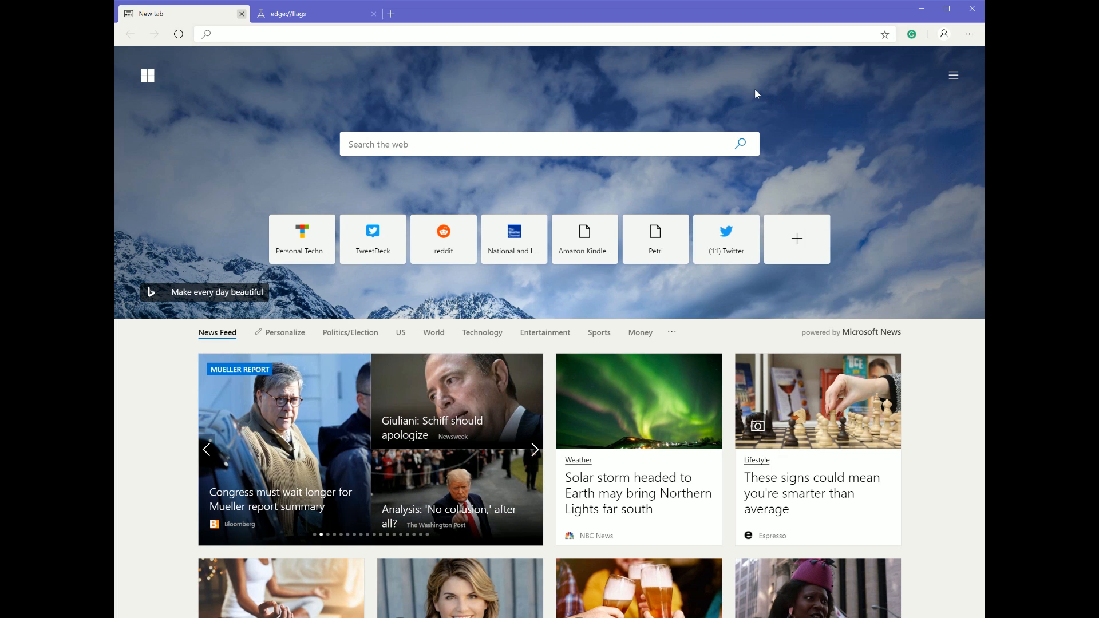
- Search Wikipedia for hello, view the article's page source, and return to the article
text(wikipedia.org)
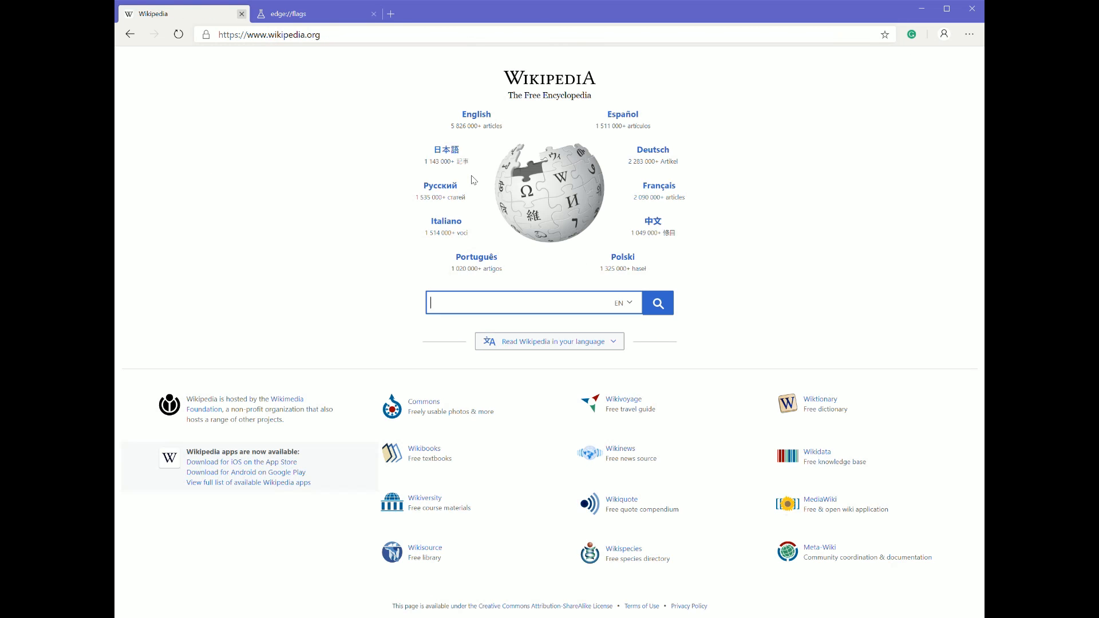
text(hello)
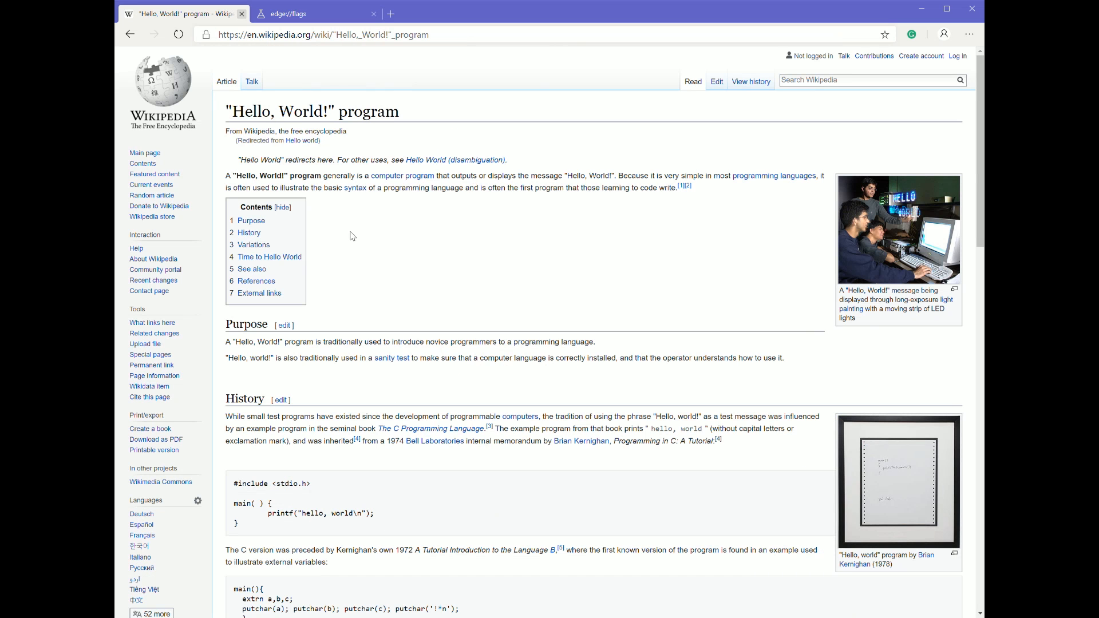
mouse_move(361, 238)
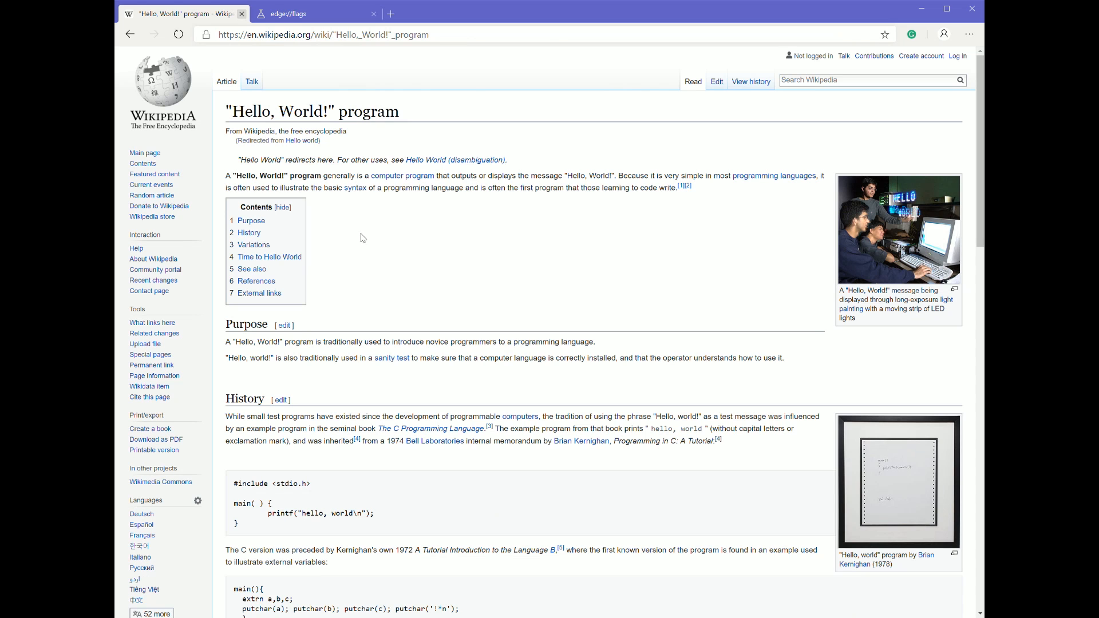
right_click(361, 237)
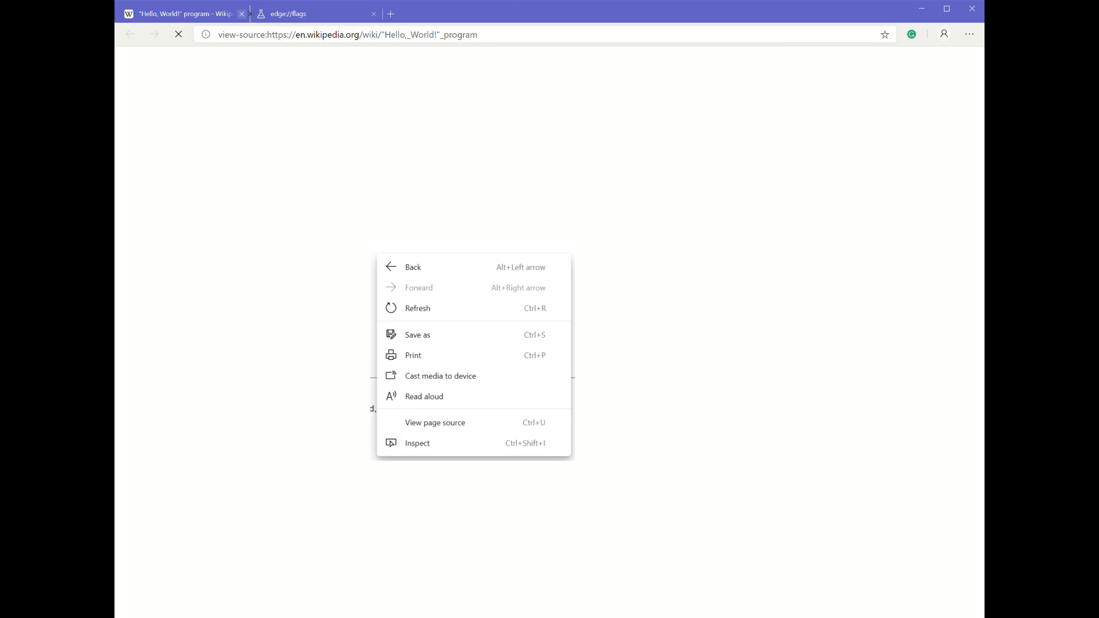
click(435, 422)
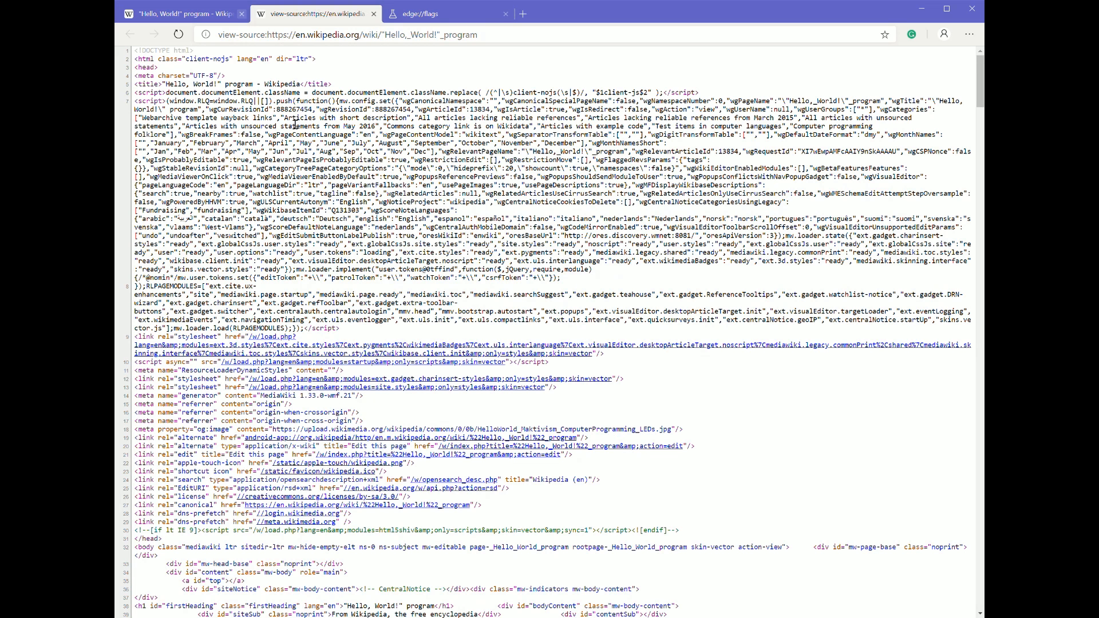
click(178, 14)
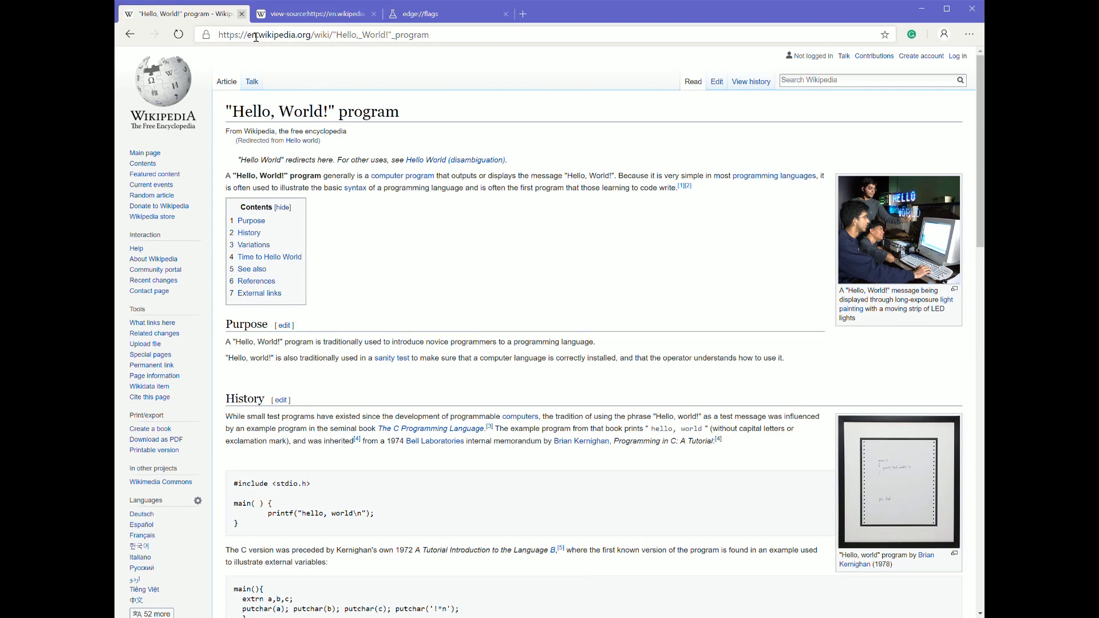
- Load bringatrailer.com via its official site result, then go to twitter.com
text(bringatrailer.com)
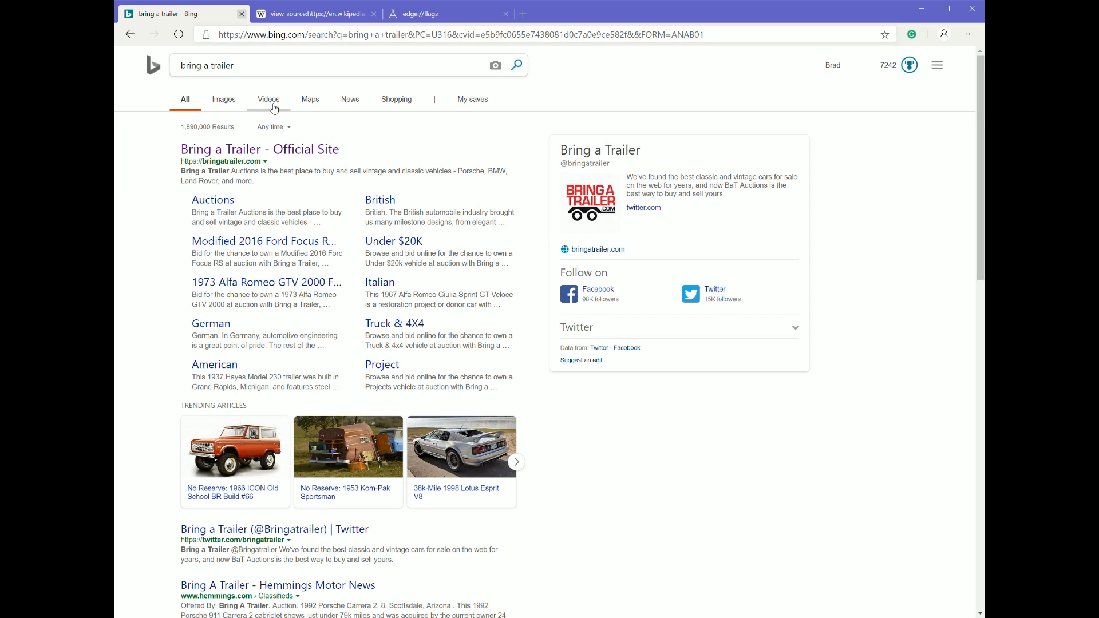
click(259, 149)
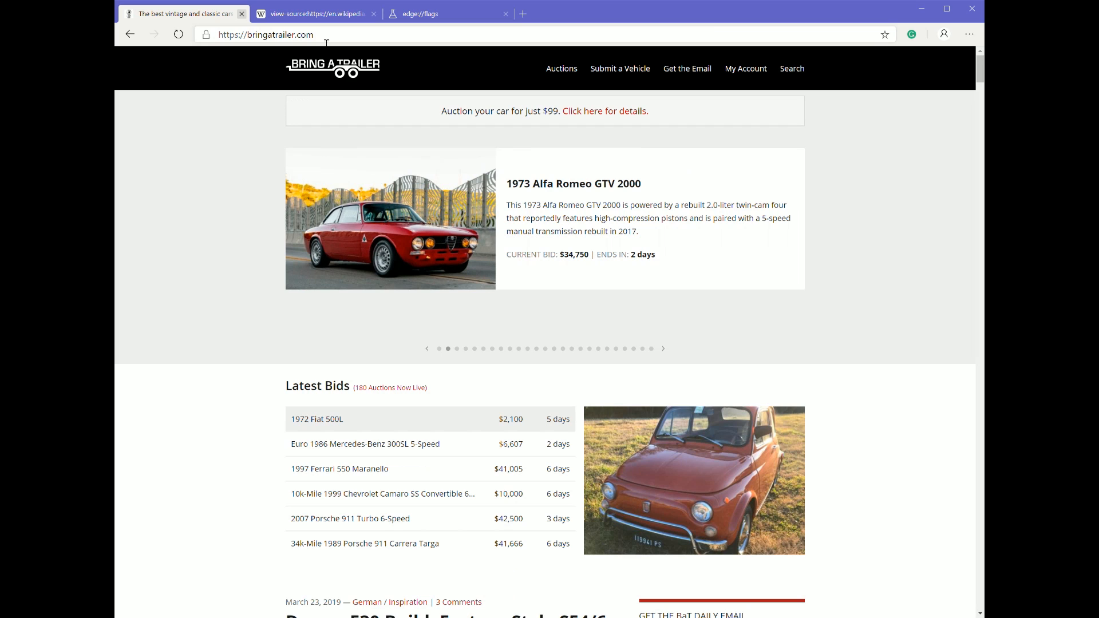
text(twitter.com)
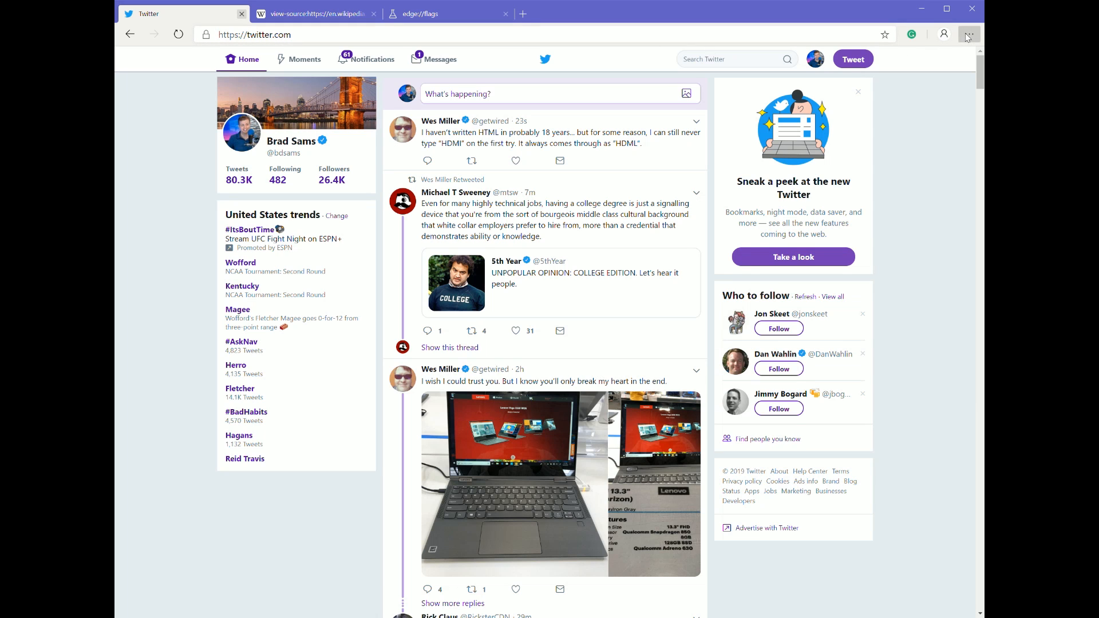
click(969, 33)
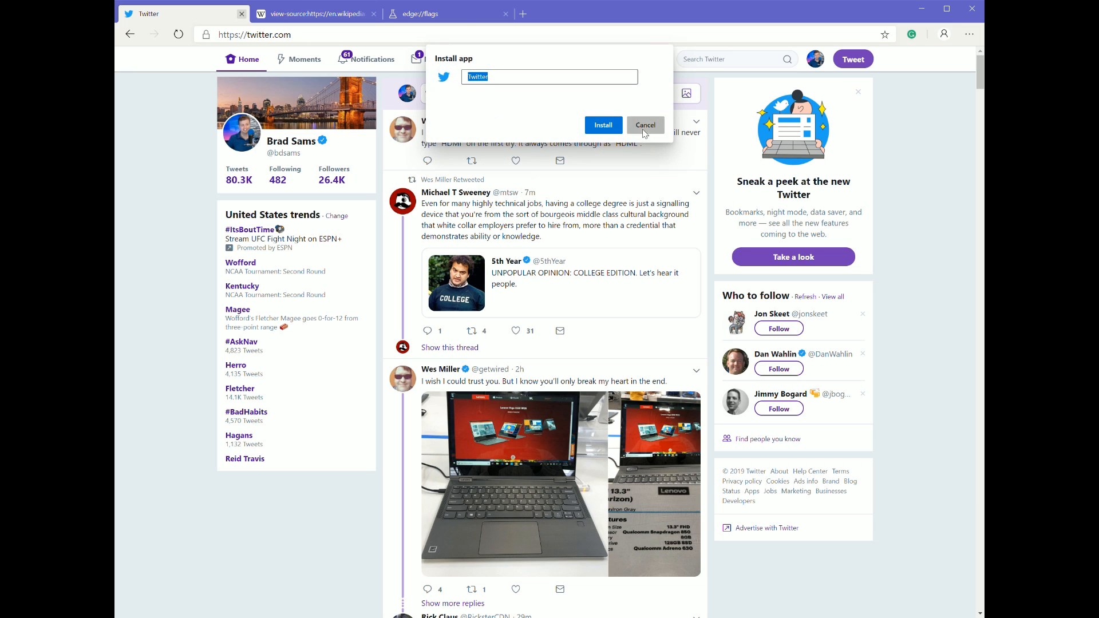
click(644, 125)
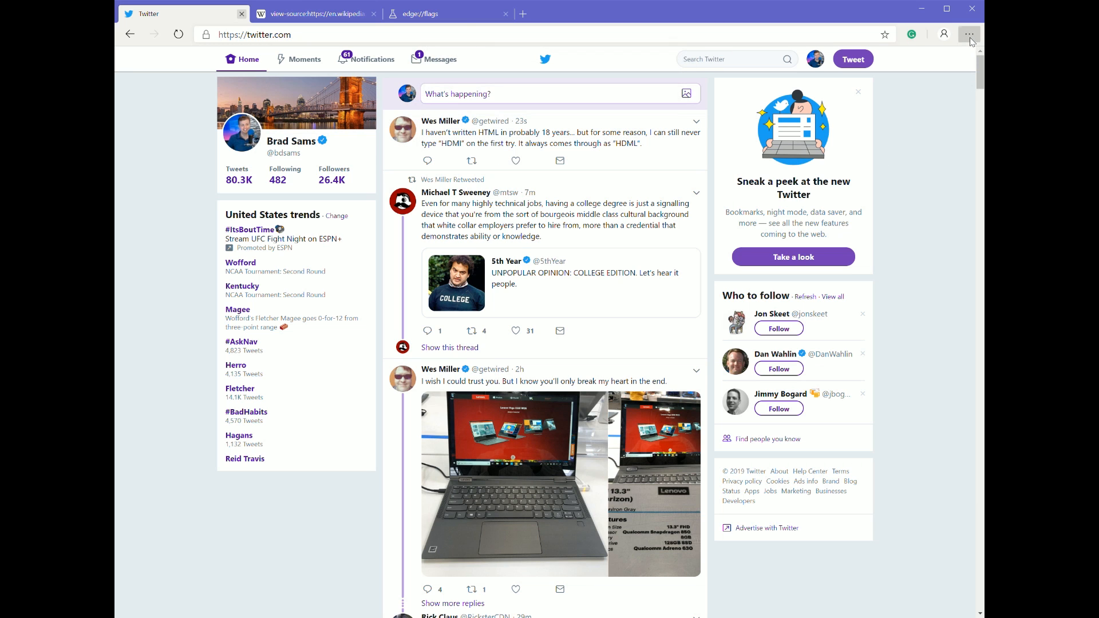
mouse_move(883, 293)
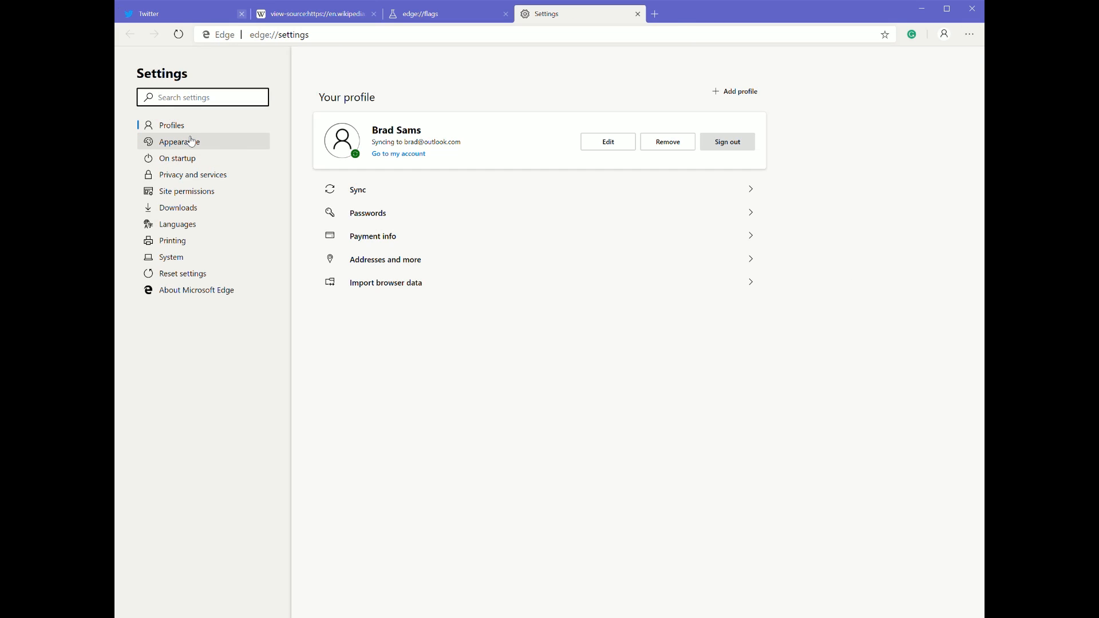
- In Appearance settings, toggle the home button and favorites bar on and back off
click(177, 140)
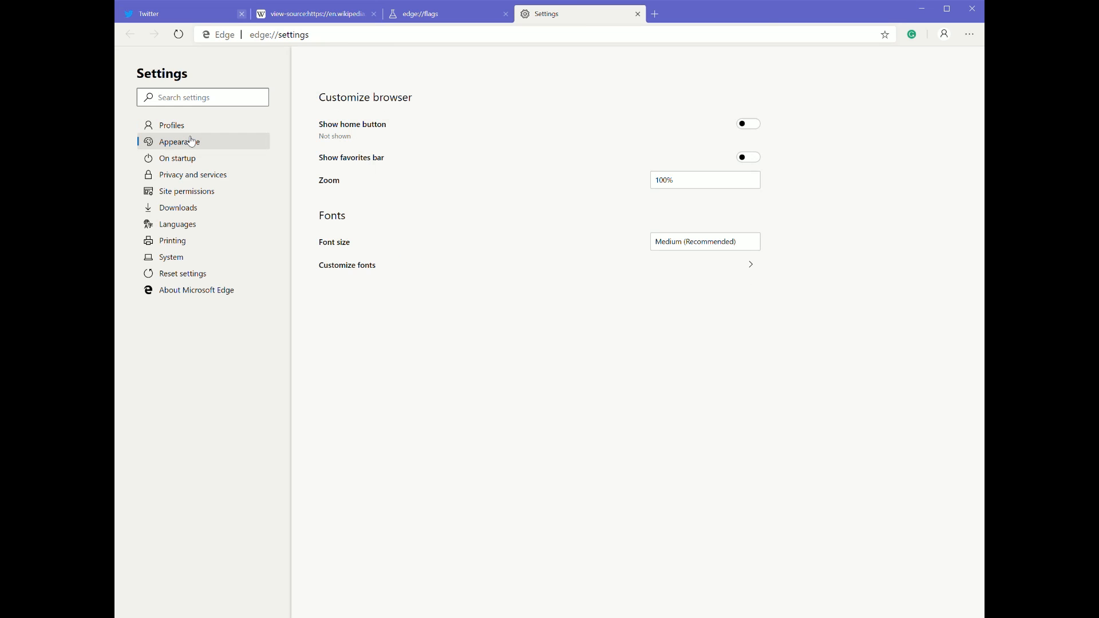
click(179, 142)
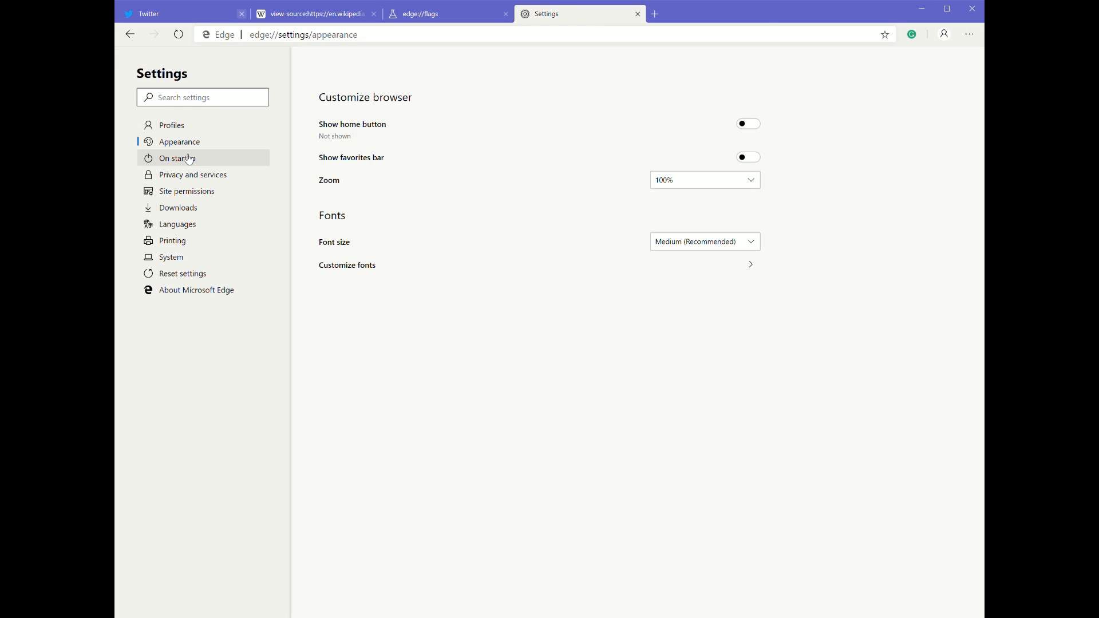
click(747, 124)
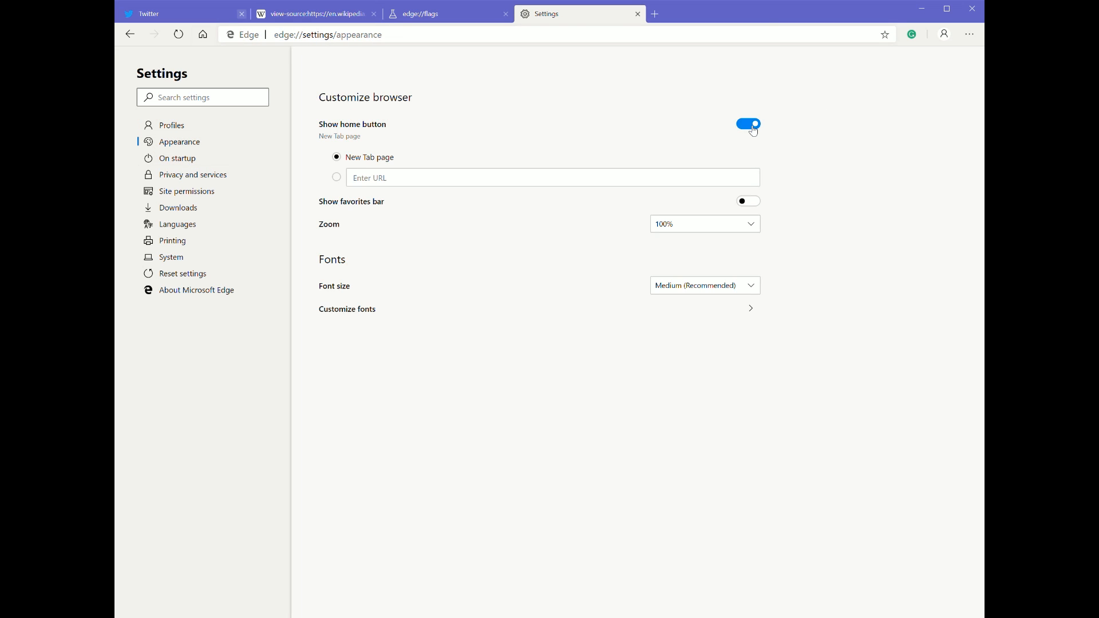
click(747, 123)
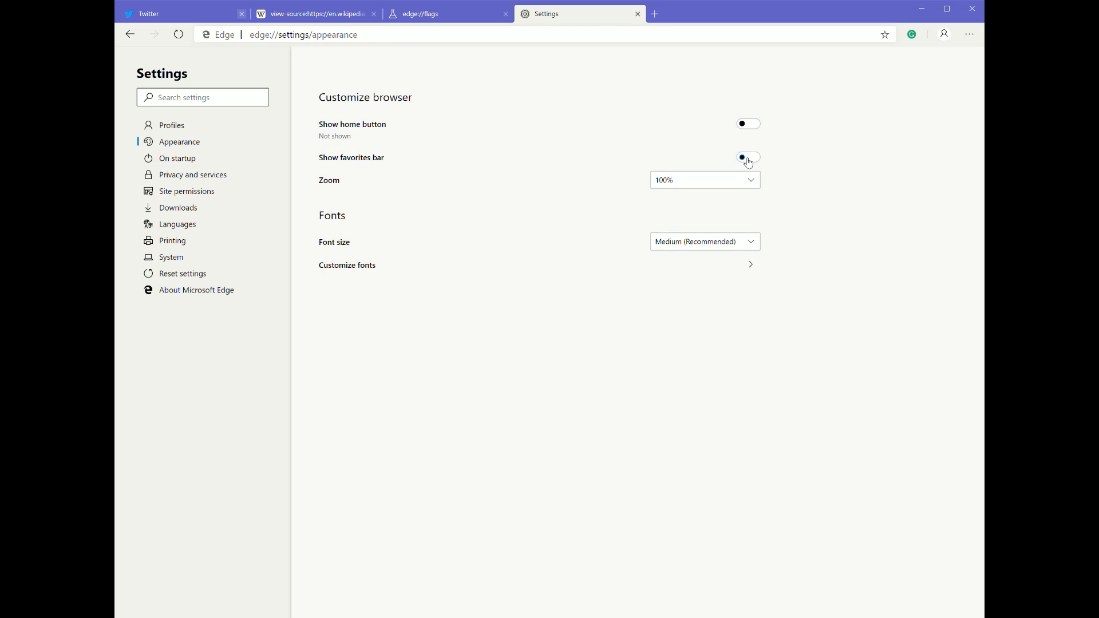
click(748, 157)
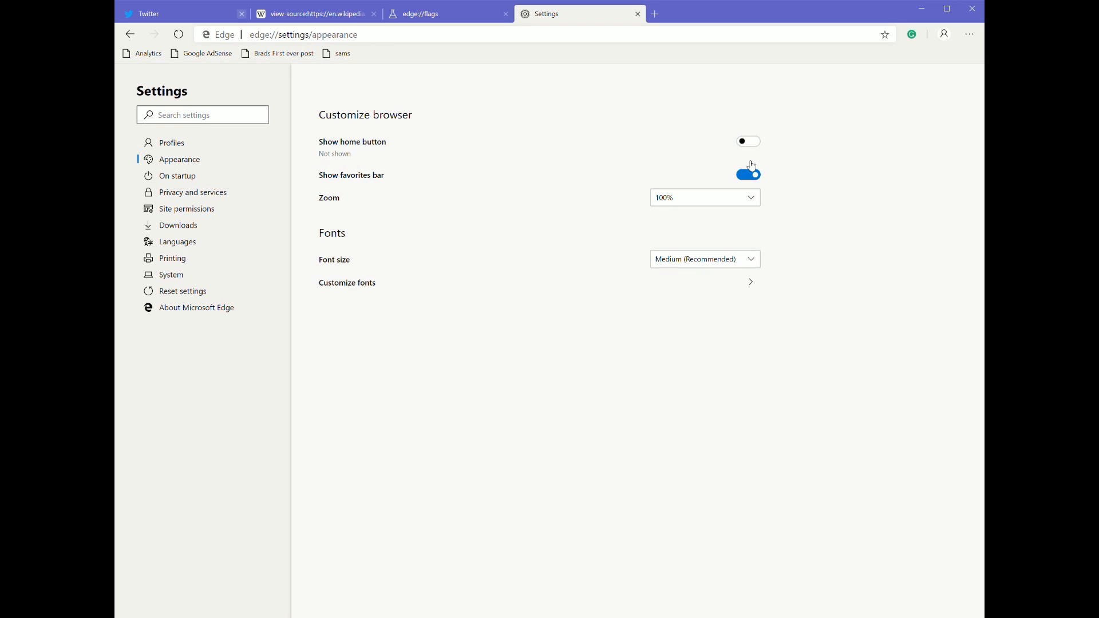
click(747, 174)
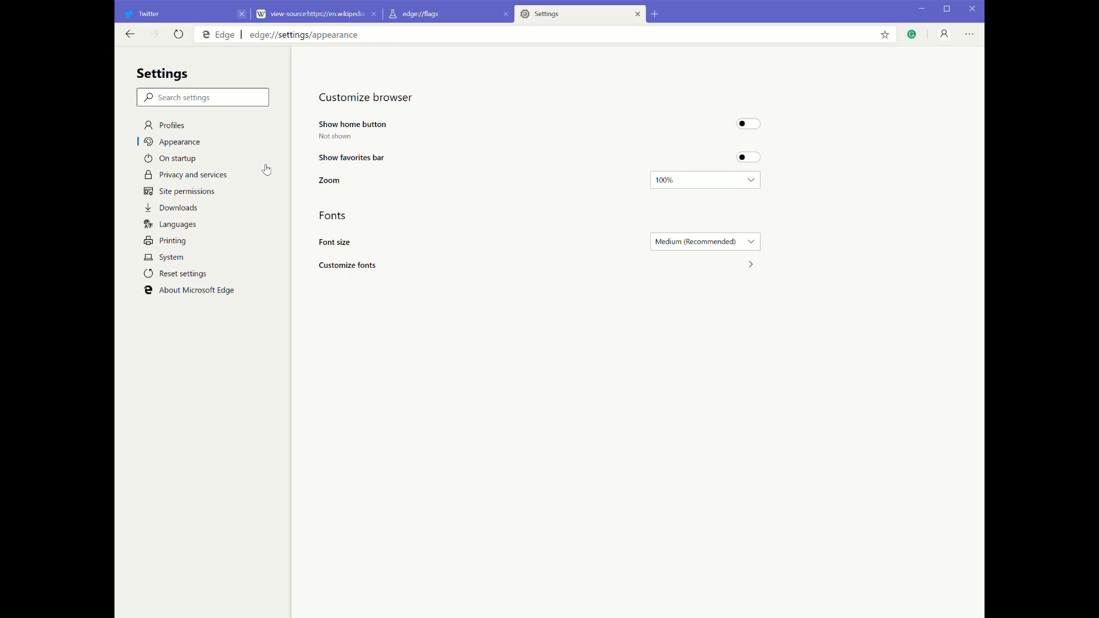
- Browse the Startup, Privacy, Site permissions, Downloads and Languages settings pages
click(178, 158)
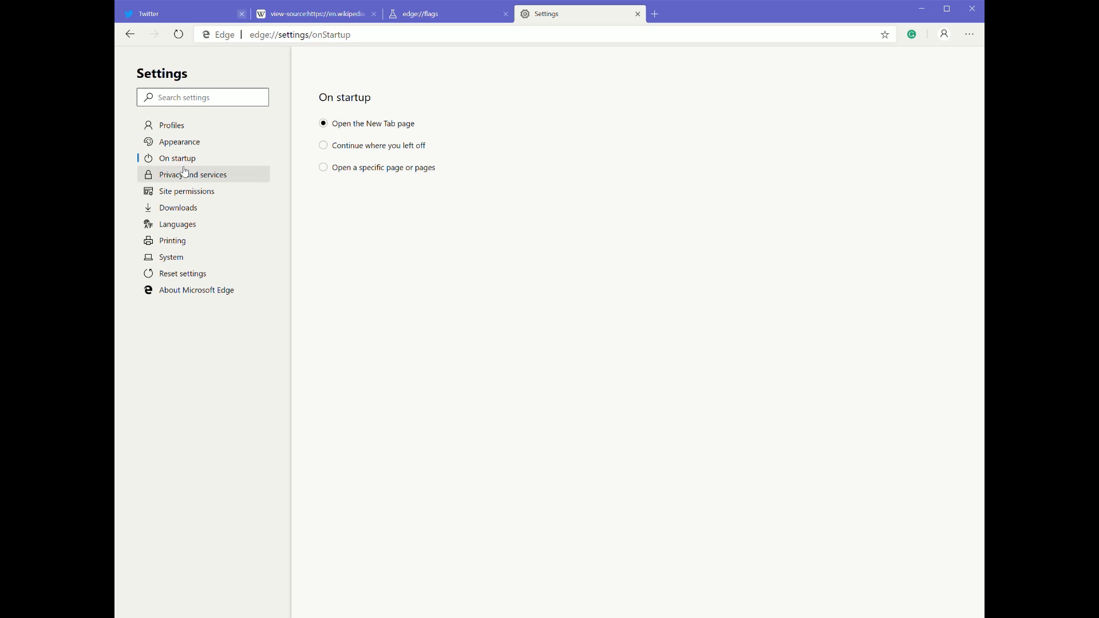
click(192, 174)
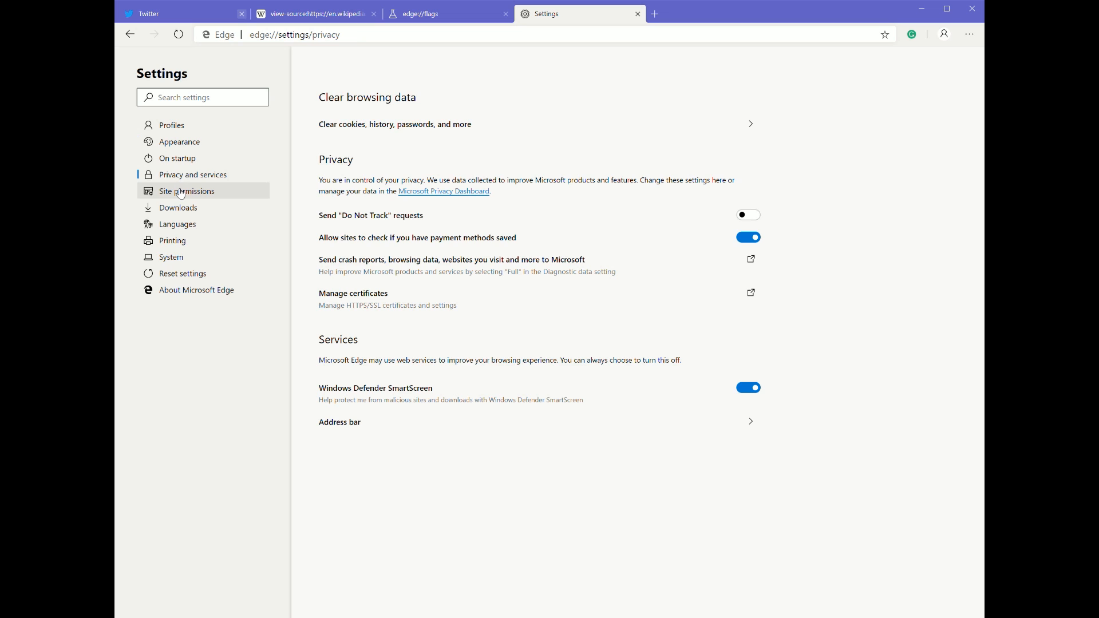
click(186, 192)
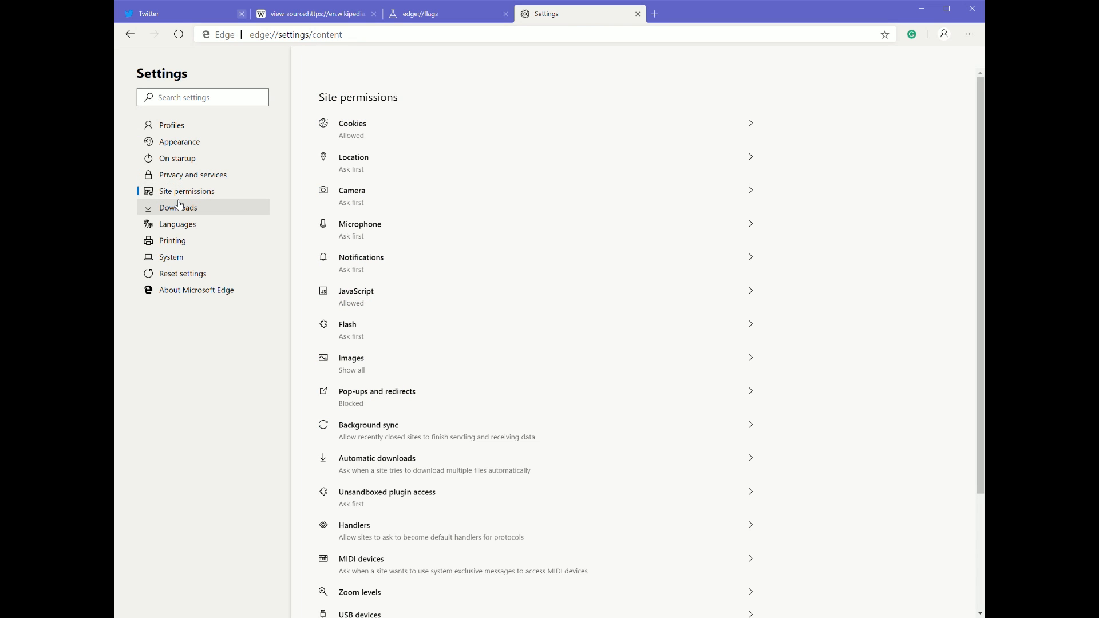
click(179, 207)
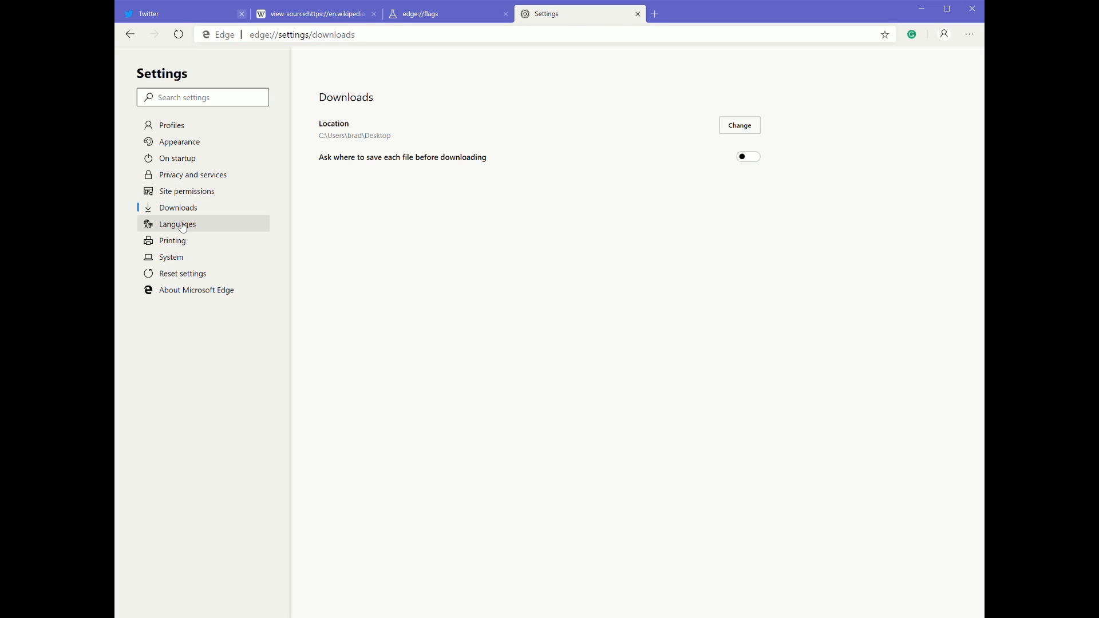
click(178, 224)
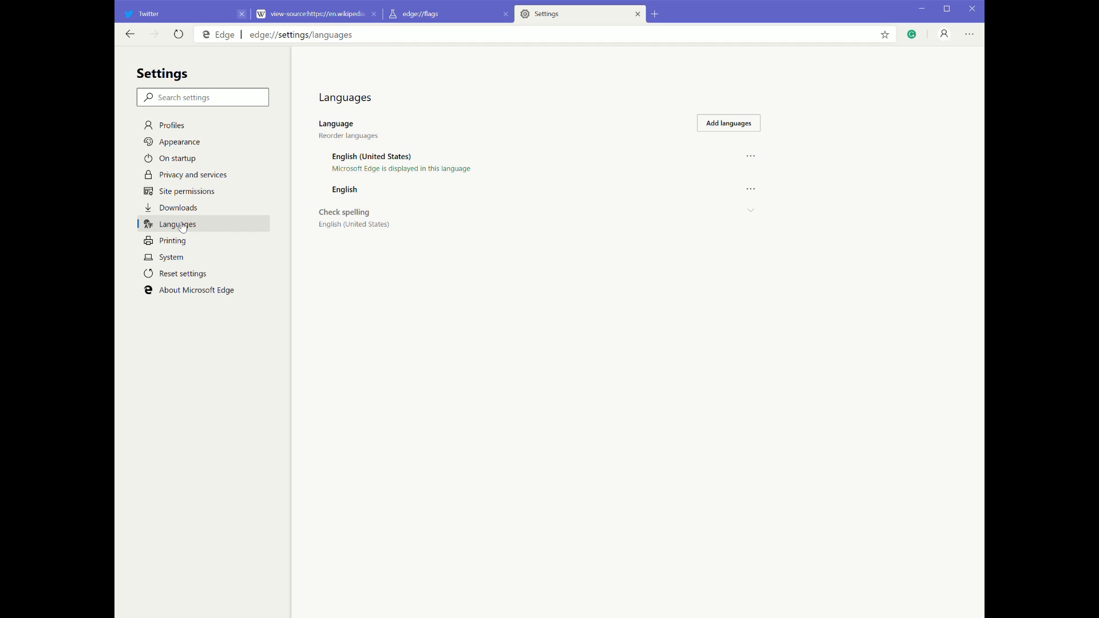
mouse_move(172, 239)
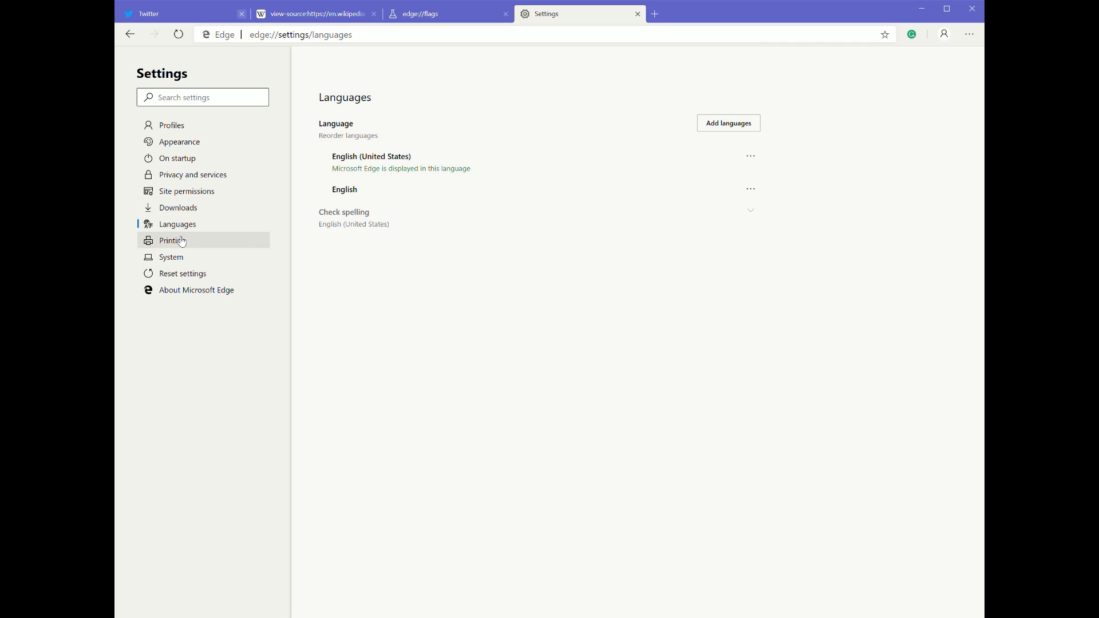
- Browse Printing, System, Reset and About pages, then search settings for 'dark'
click(172, 239)
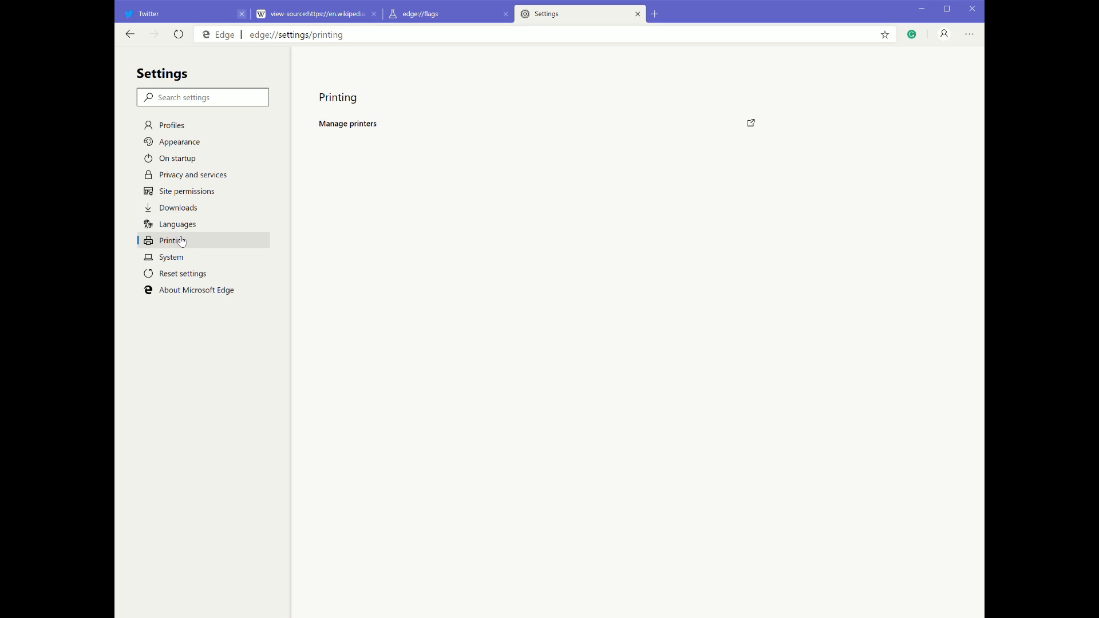
click(171, 256)
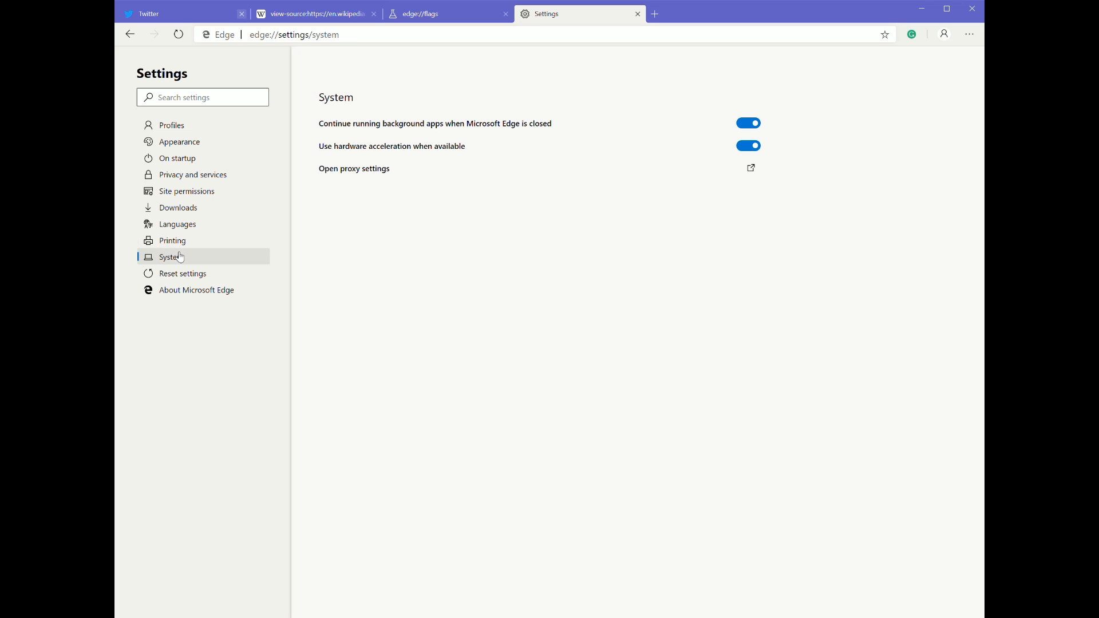
mouse_move(179, 277)
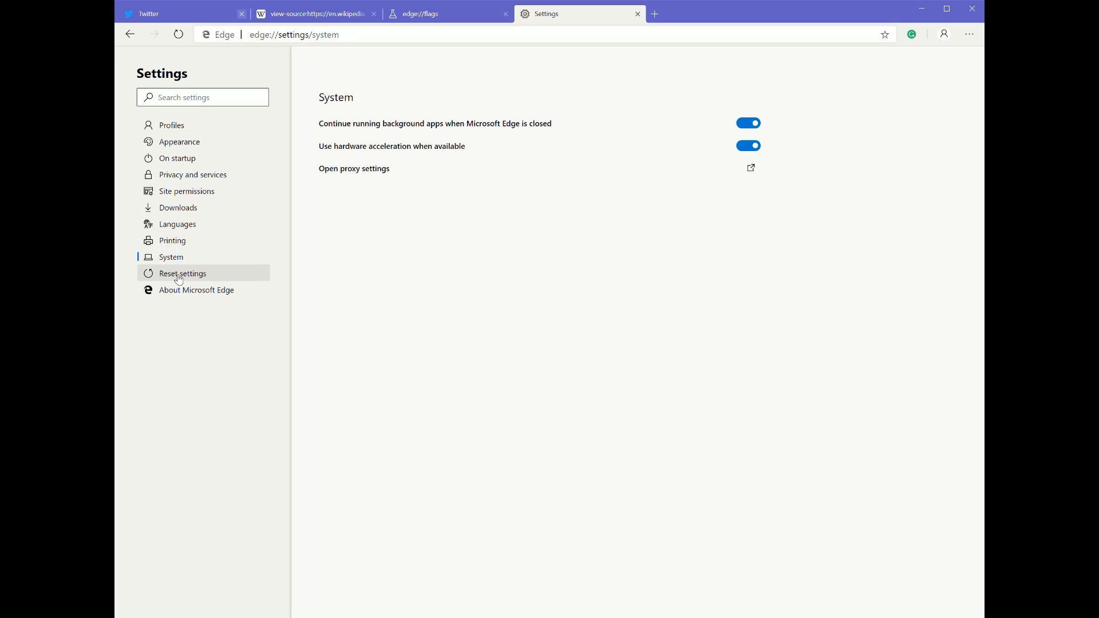
click(182, 274)
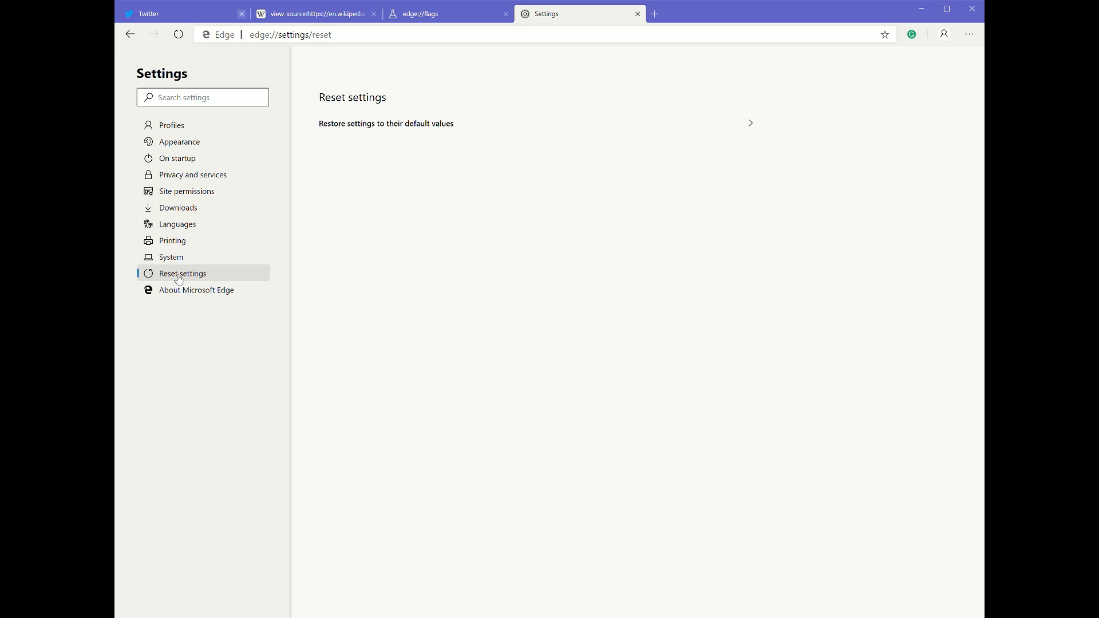
click(197, 290)
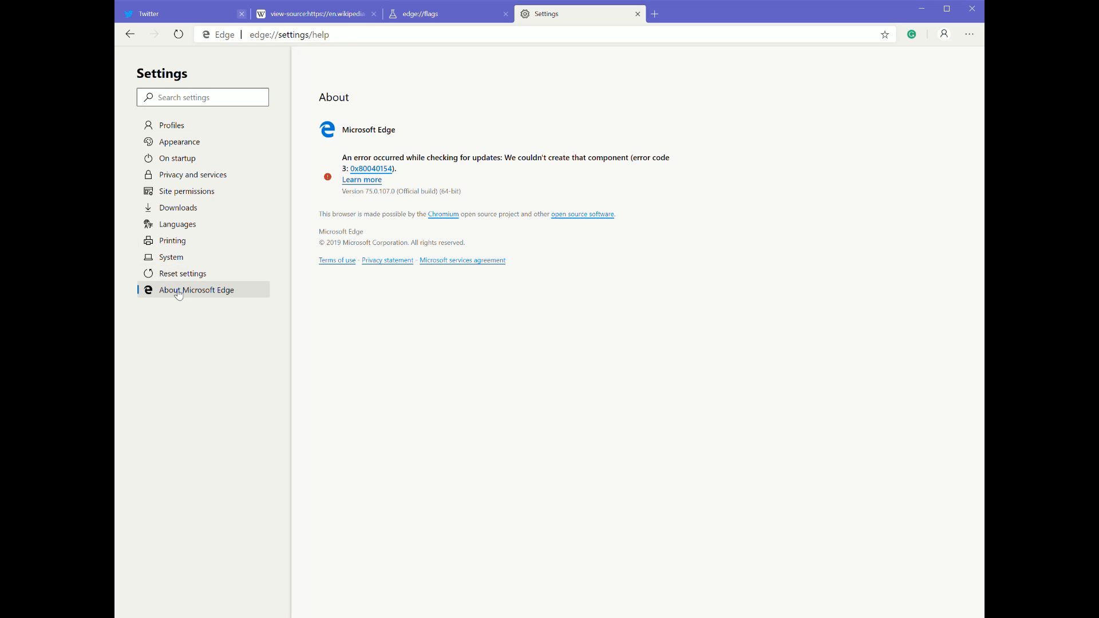
text(dark)
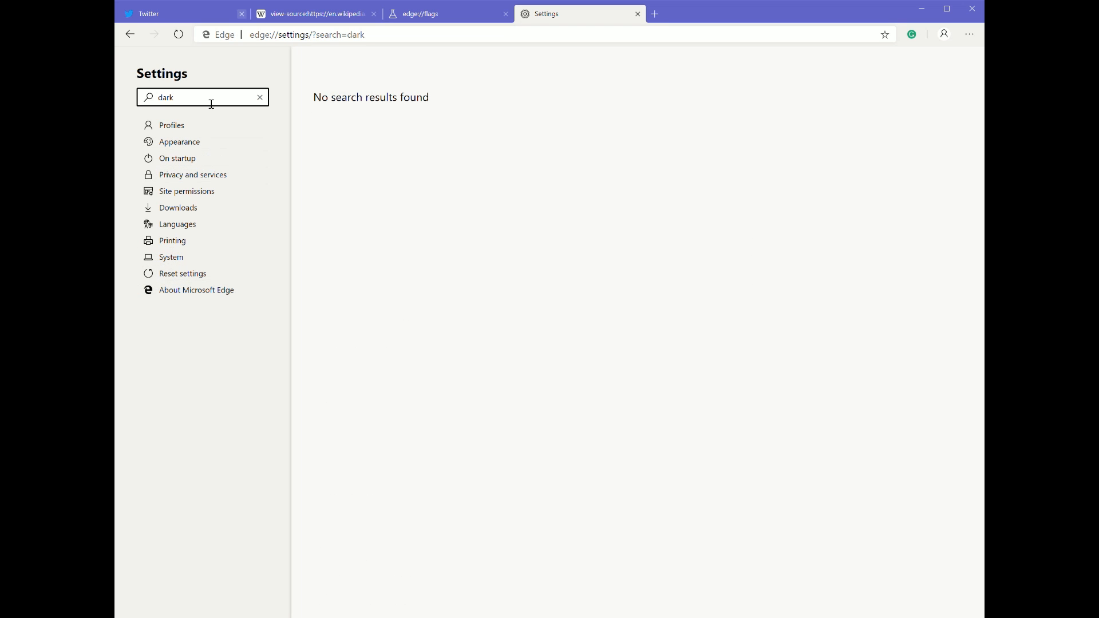
- Switch to edge://flags and scroll through the Experiments list including Edge theme
click(446, 13)
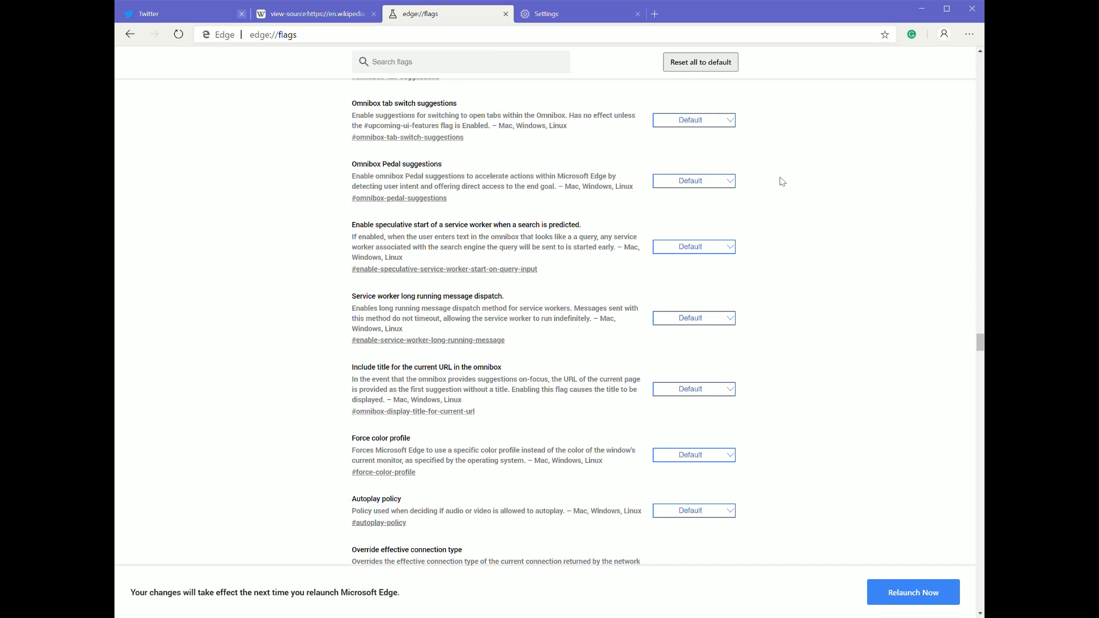
text(da)
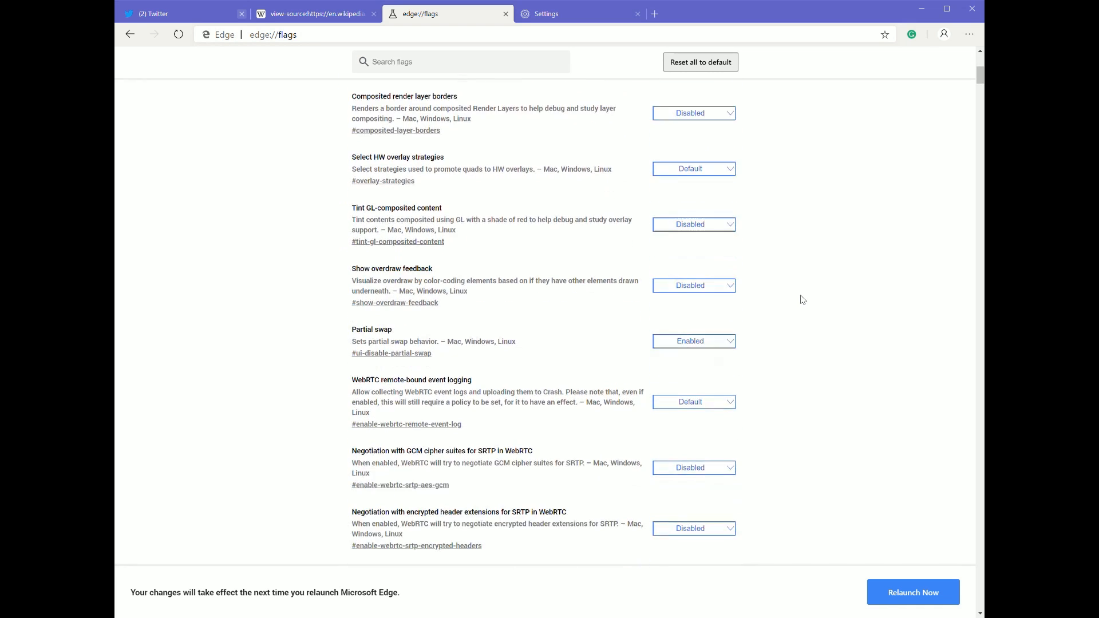
scroll(down, 3)
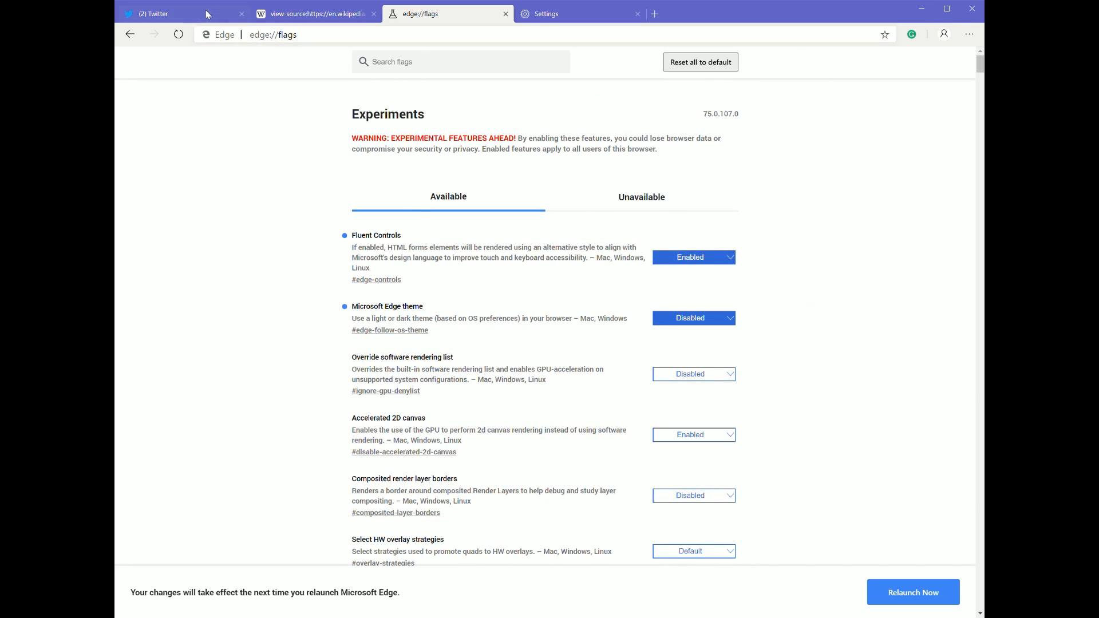
- Return to the Twitter tab, open a new tab and bring up its layout choices
click(154, 14)
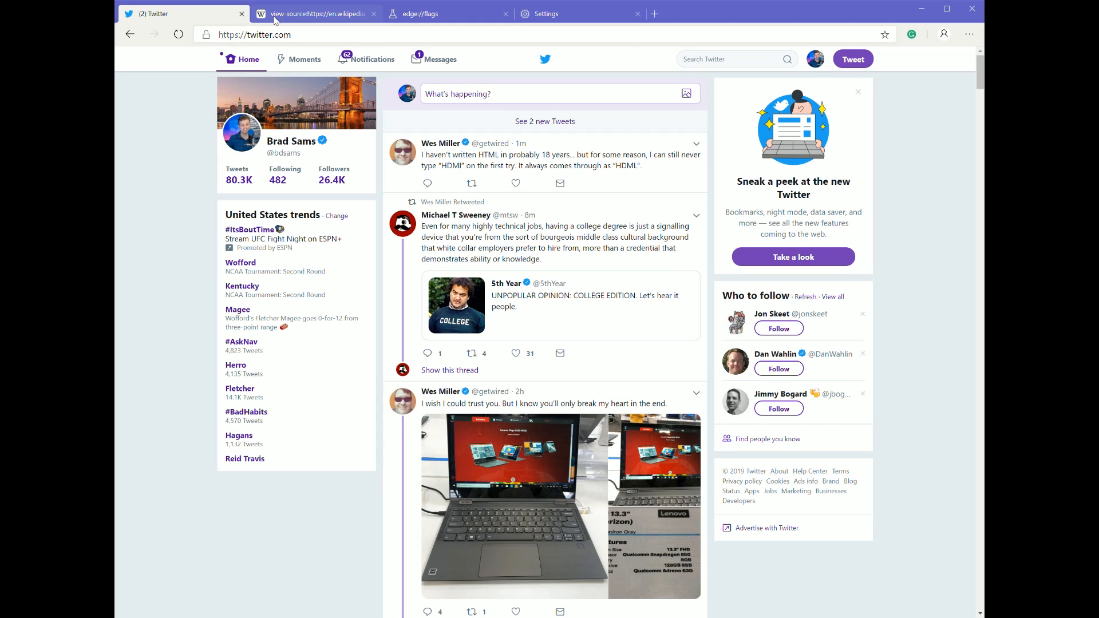
click(561, 13)
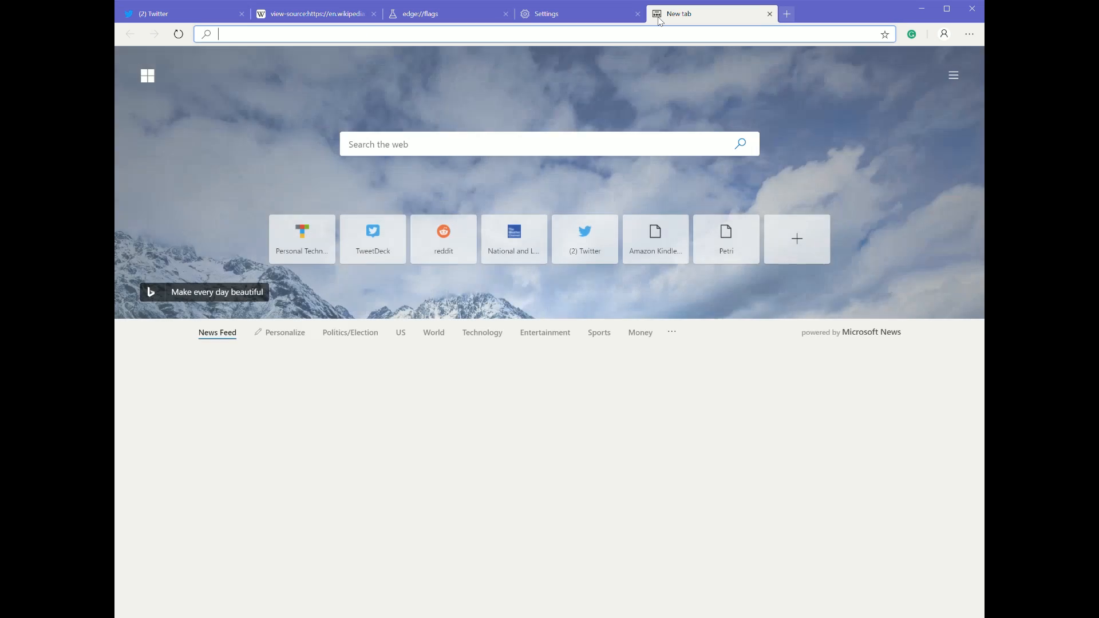
click(954, 76)
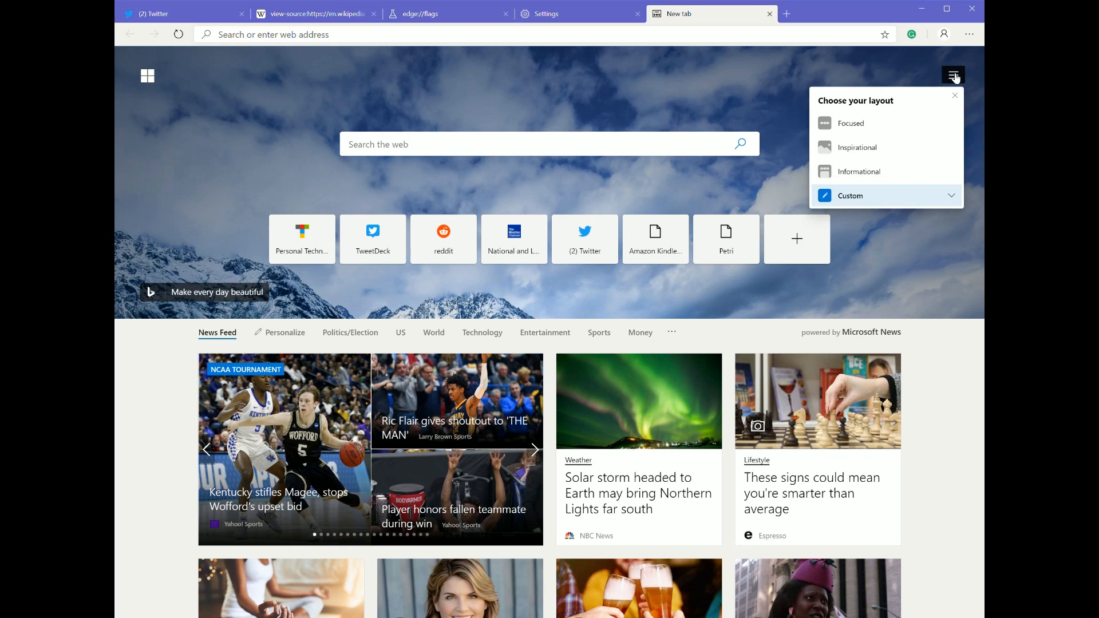
click(858, 147)
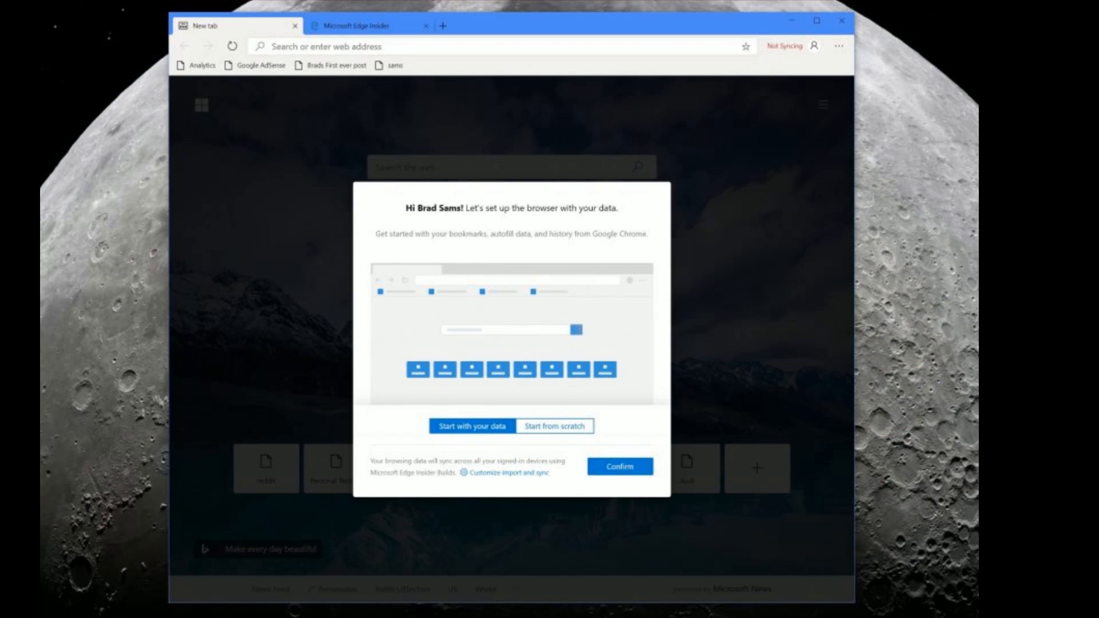
- Confirm the data setup and finish with the chosen full-photo new tab look
click(620, 466)
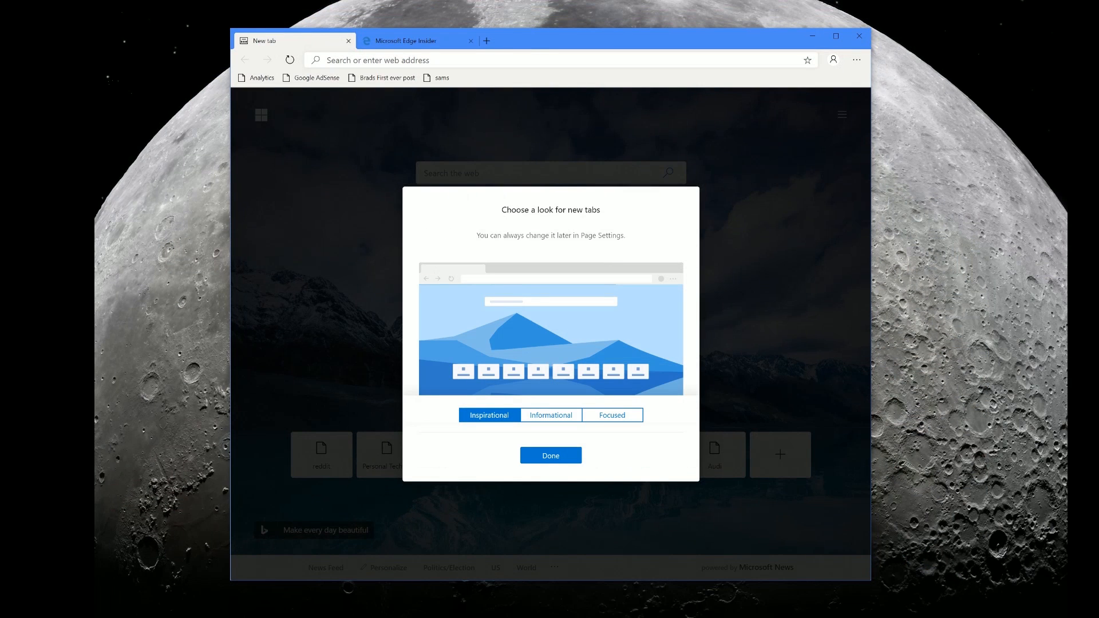
click(550, 456)
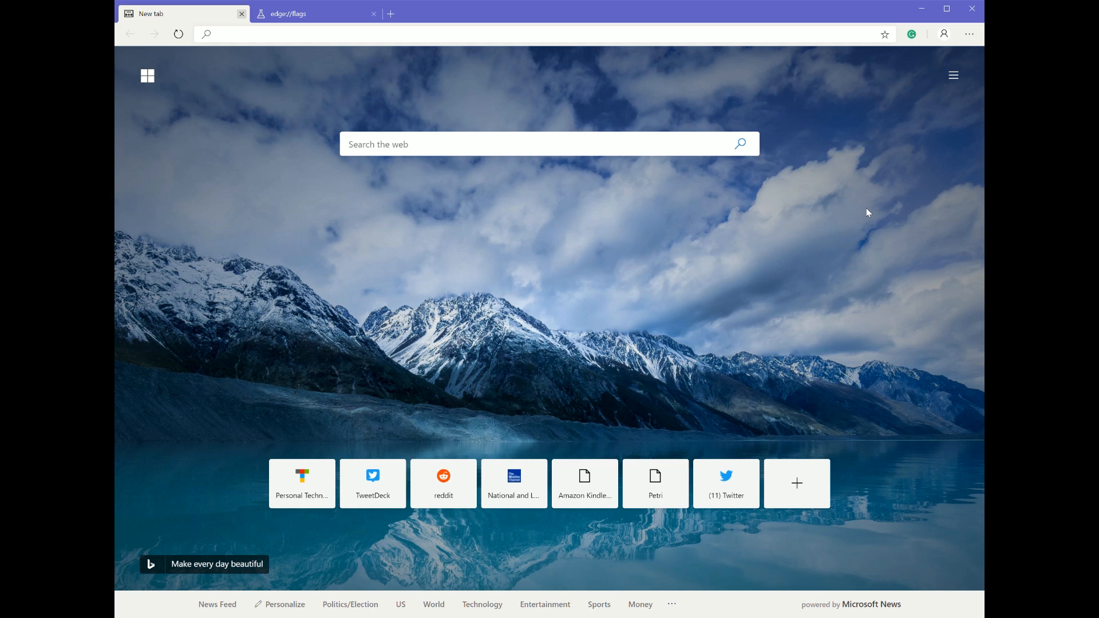
mouse_move(937, 109)
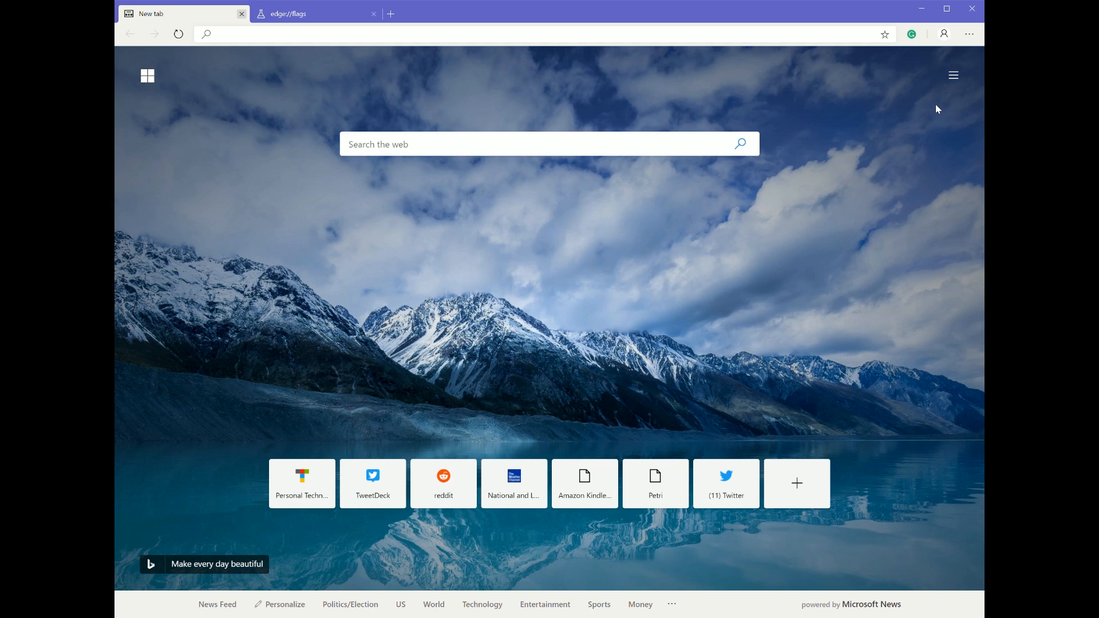
- Choose the Informational layout so the news feed appears beneath the quick links
click(953, 75)
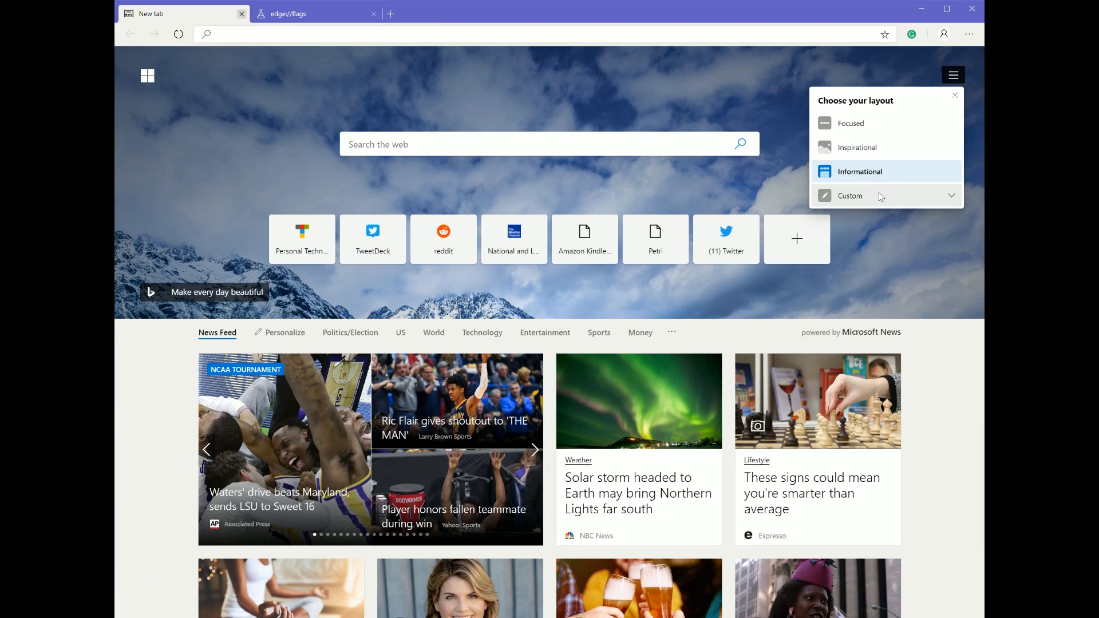
click(850, 196)
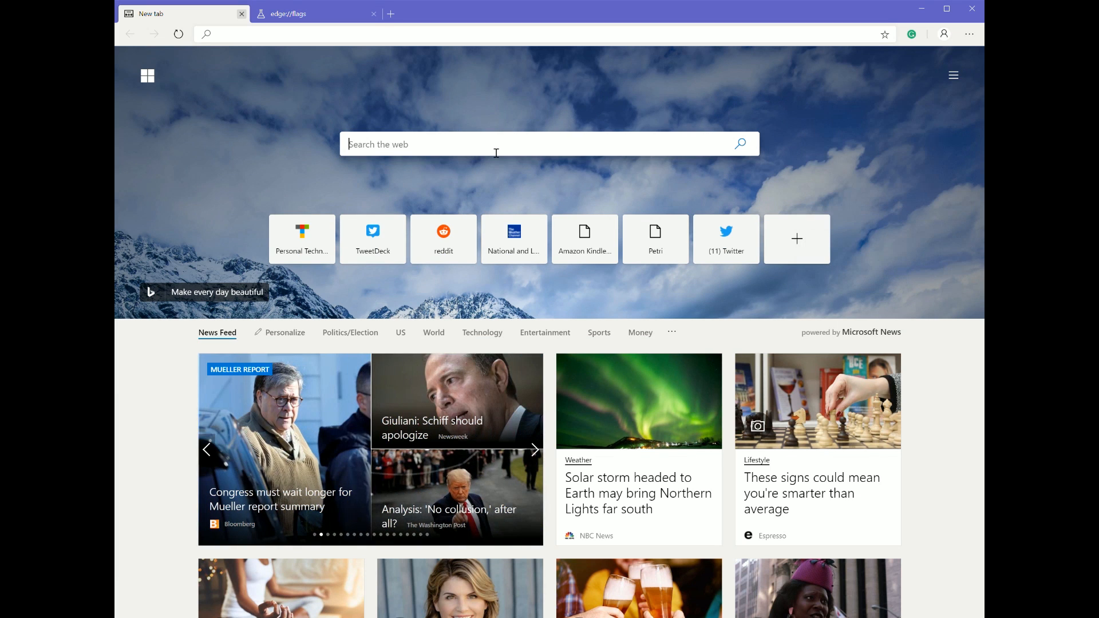
- Web-search 'wikipeida' and open the Wikipedia result
text(wikipeida)
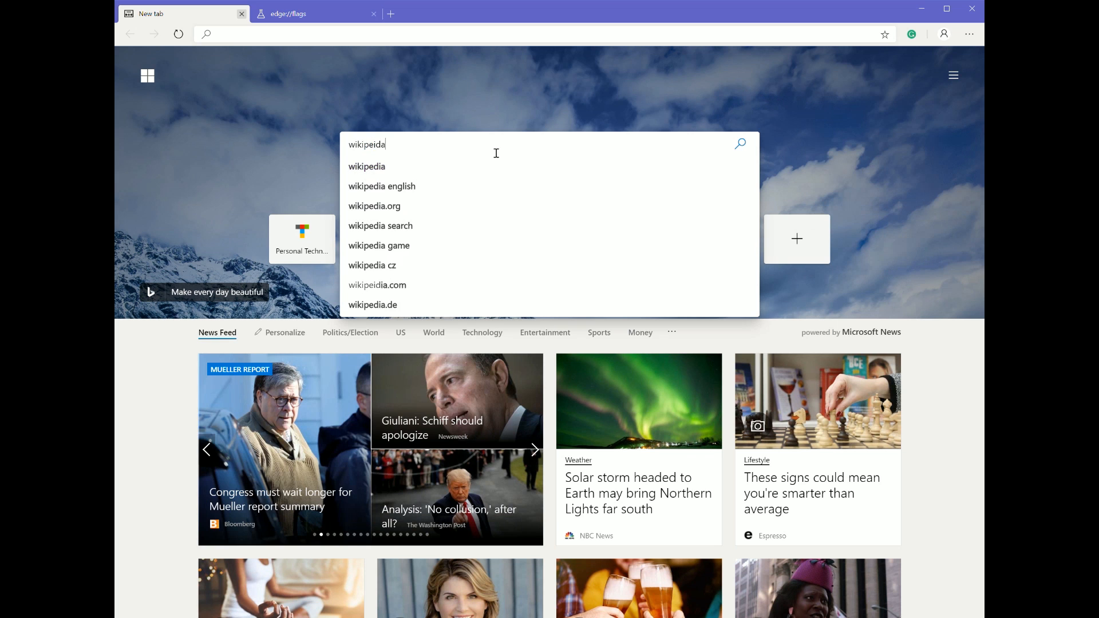
key(Enter)
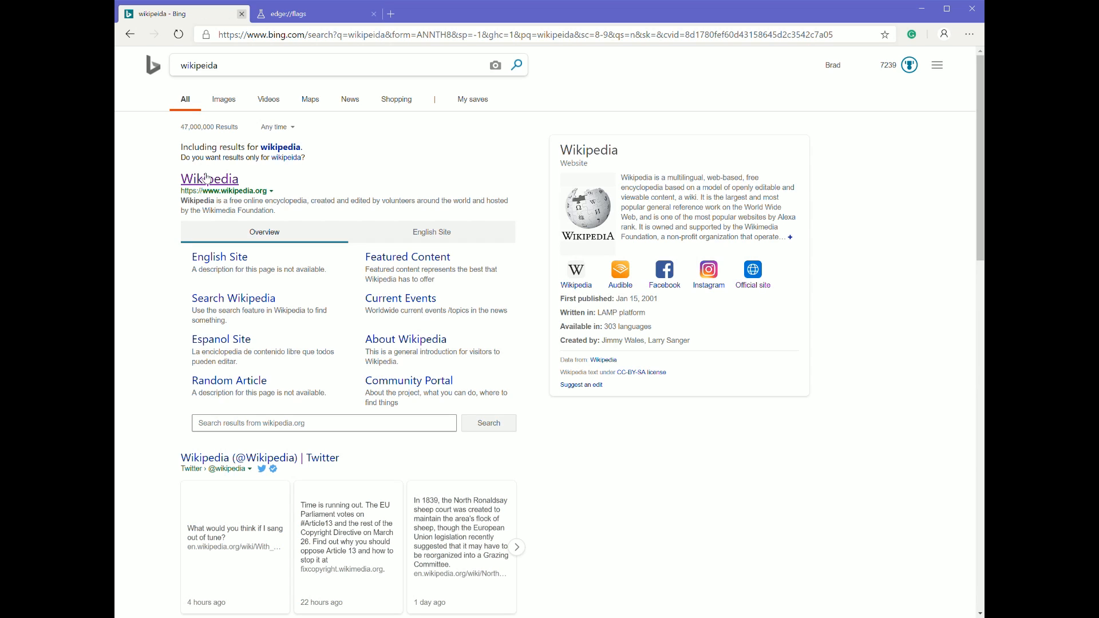
click(208, 179)
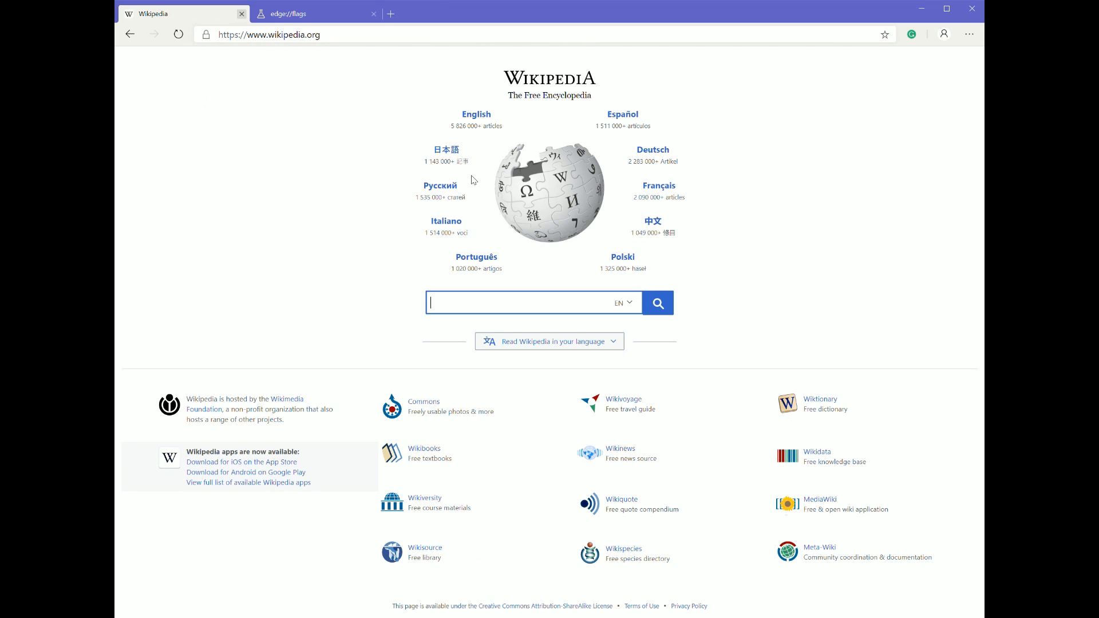
- Search Wikipedia for 'hello world', open the article and select its web address
text(hello world)
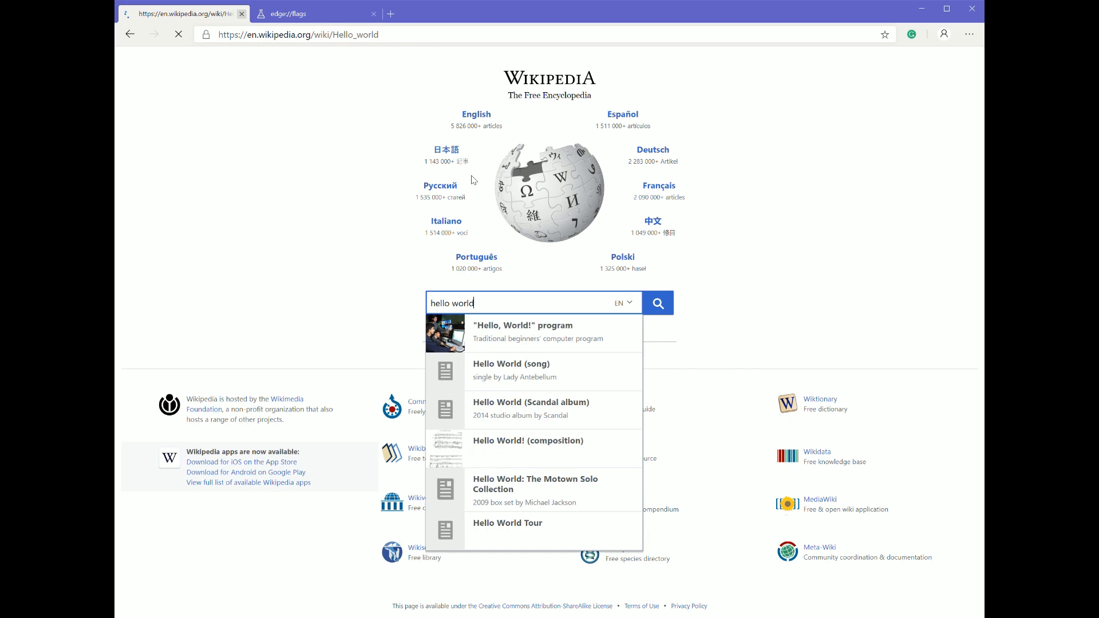
click(522, 326)
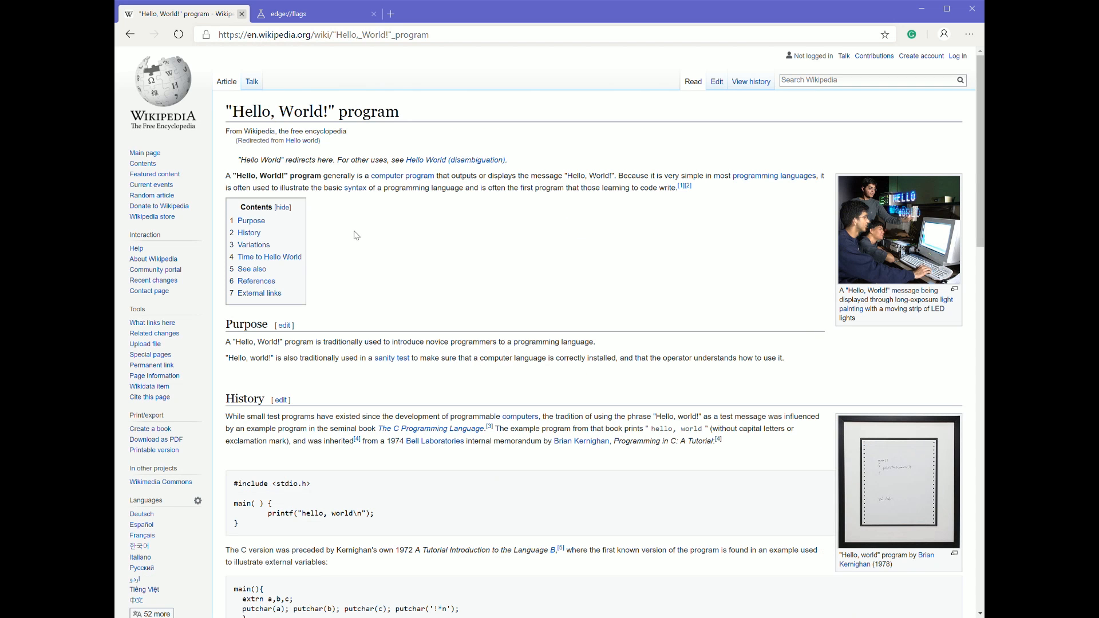
mouse_move(414, 315)
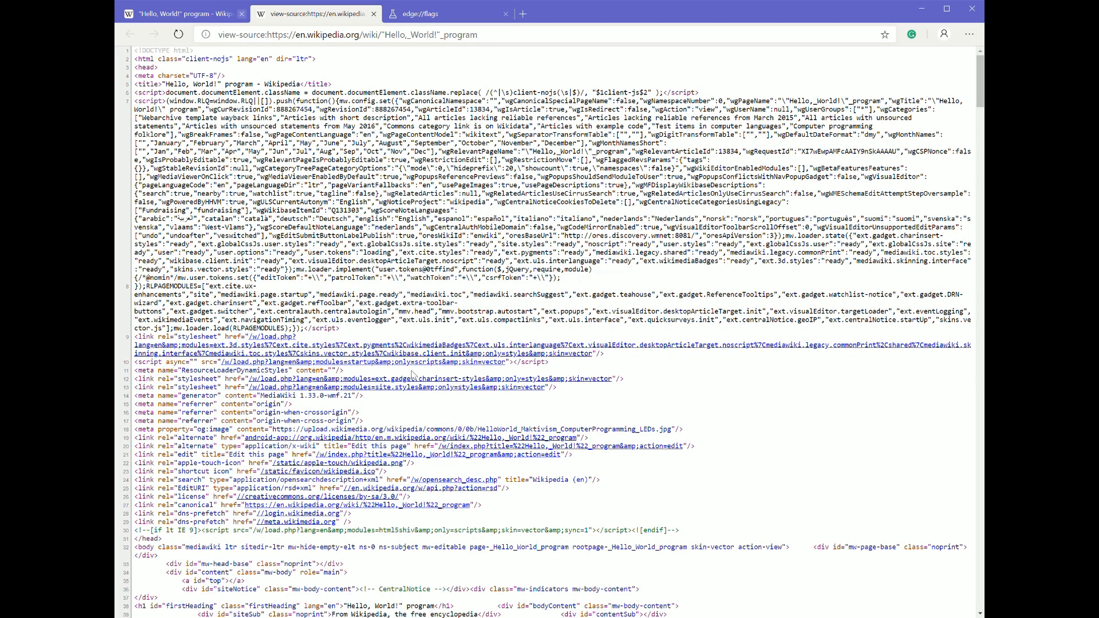
click(178, 14)
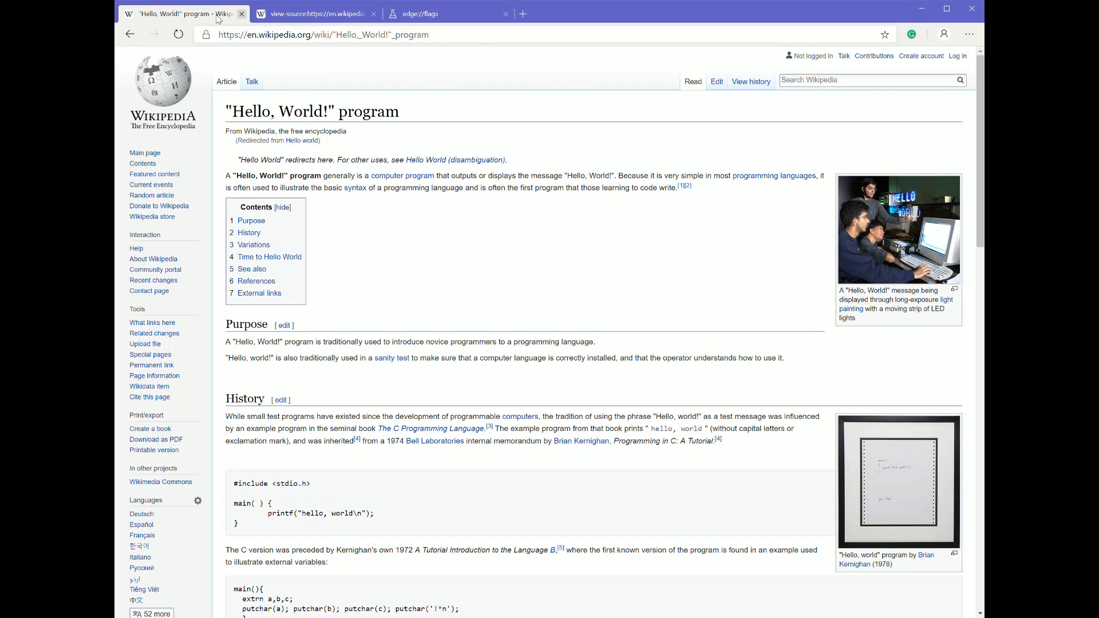
click(323, 34)
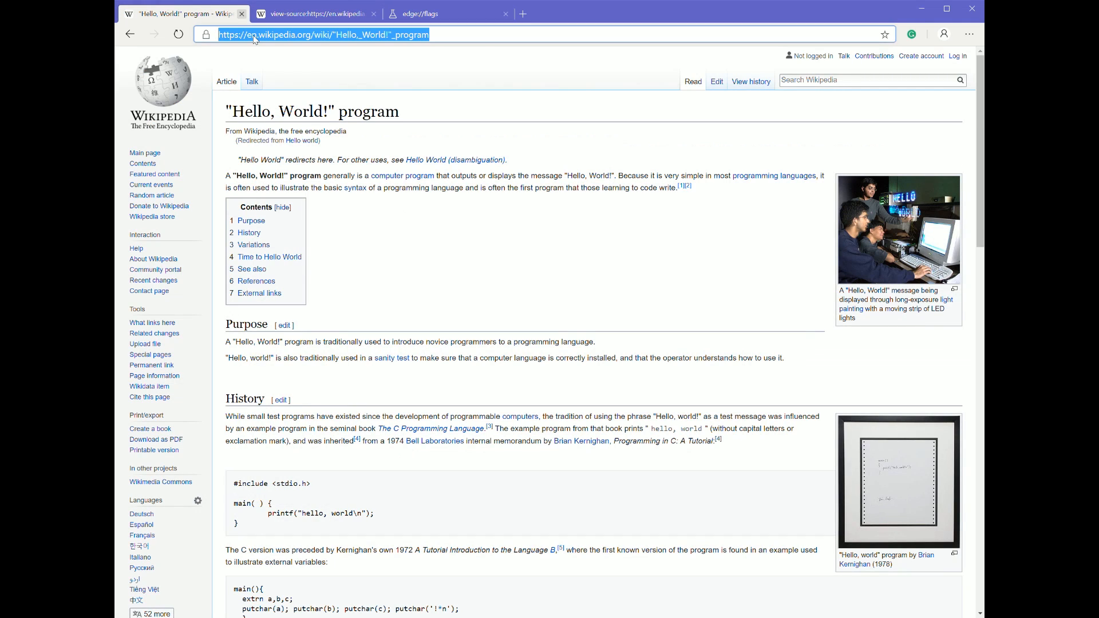